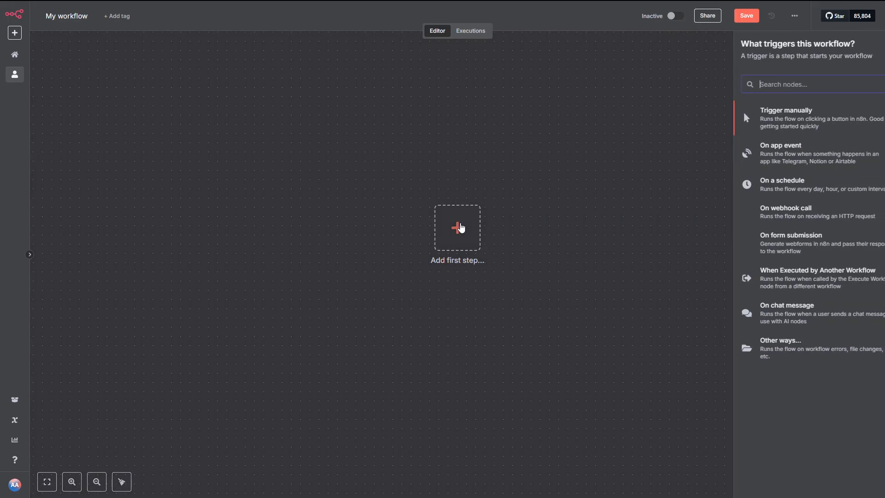
- Search nodes for 'tele' and pick Telegram as the first trigger
{"action": "type", "text": "tele"}
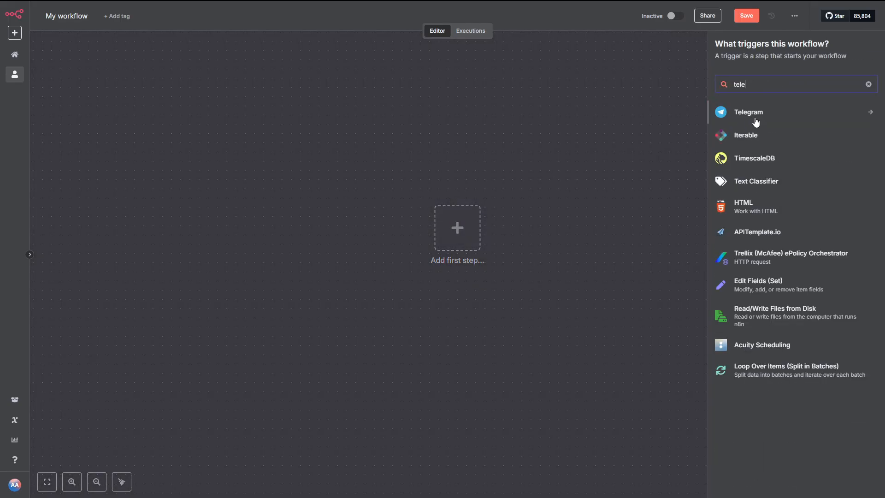
{"action": "left_click", "coordinate": [748, 112]}
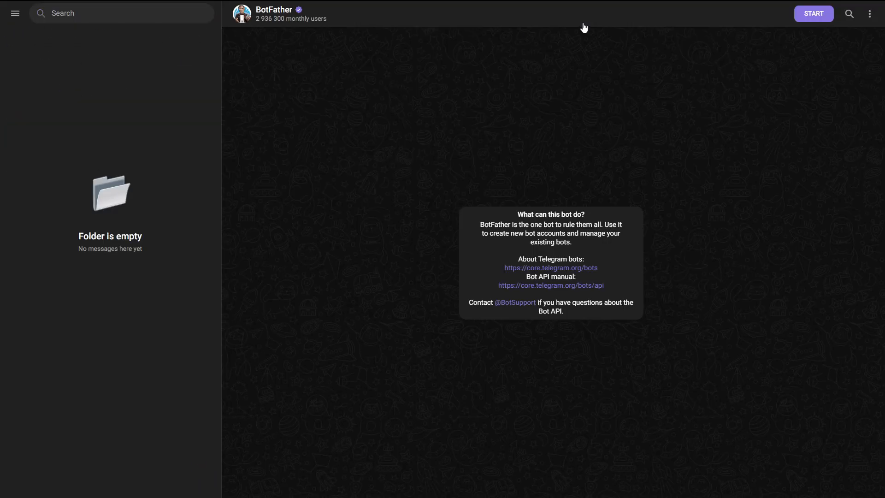
- Create n8n_expense_tracking_bot with BotFather's /newbot and start a chat with the bot
{"action": "left_click", "coordinate": [813, 13]}
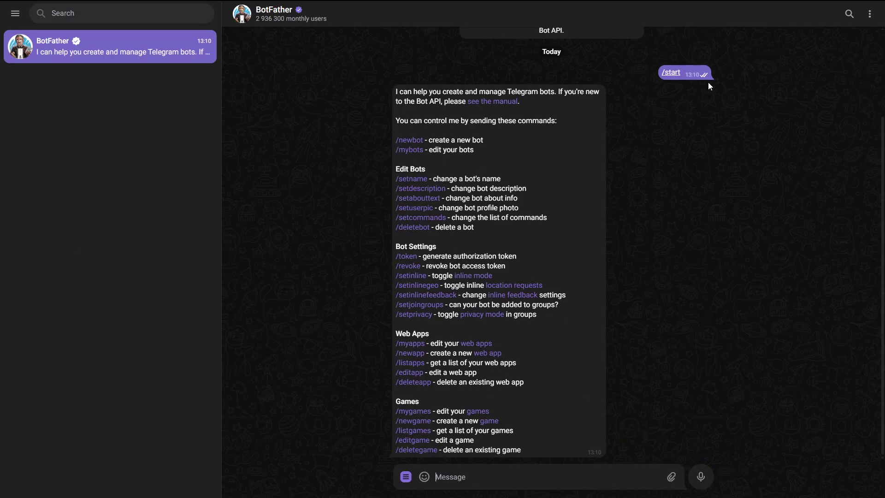
{"action": "mouse_move", "coordinate": [409, 140]}
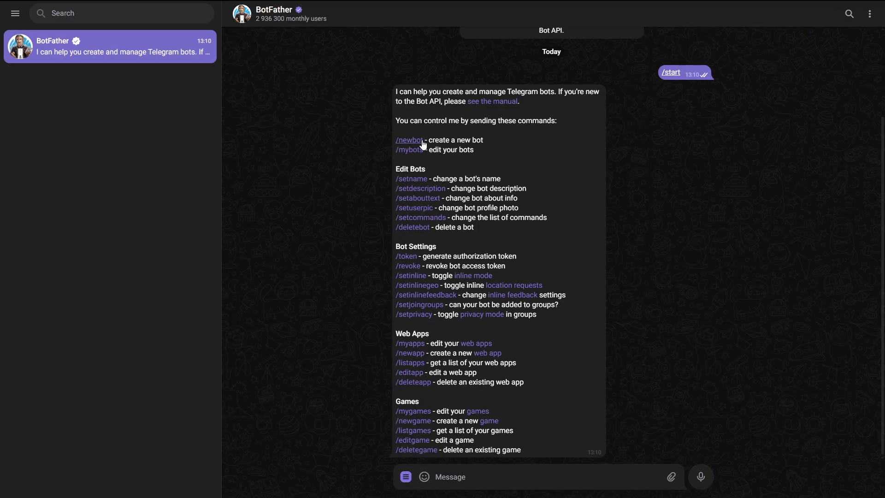
{"action": "left_click", "coordinate": [409, 140]}
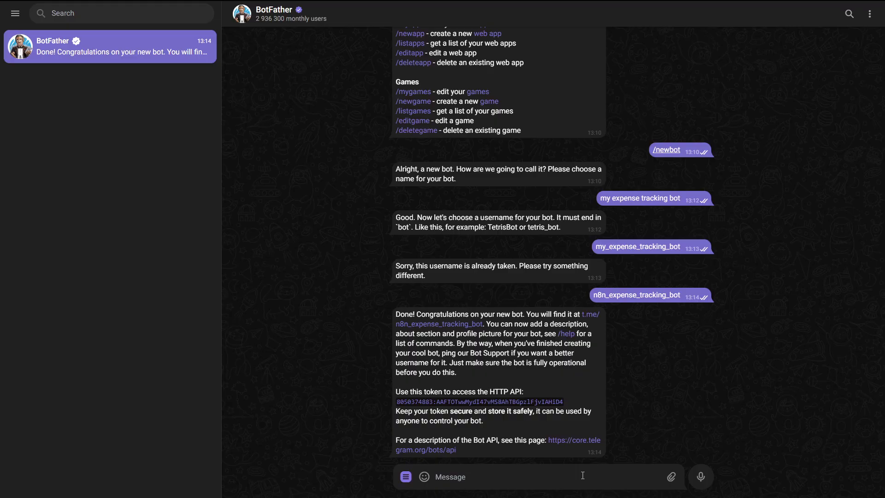
{"action": "mouse_move", "coordinate": [454, 330]}
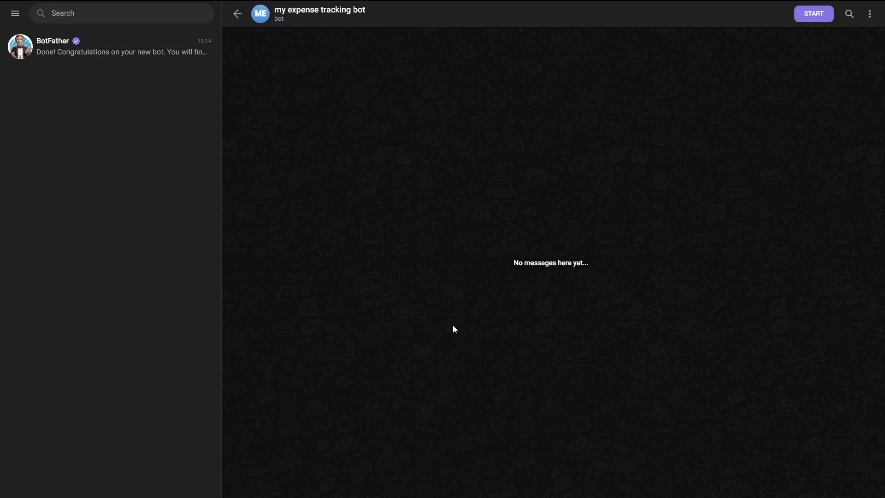
{"action": "left_click", "coordinate": [813, 13]}
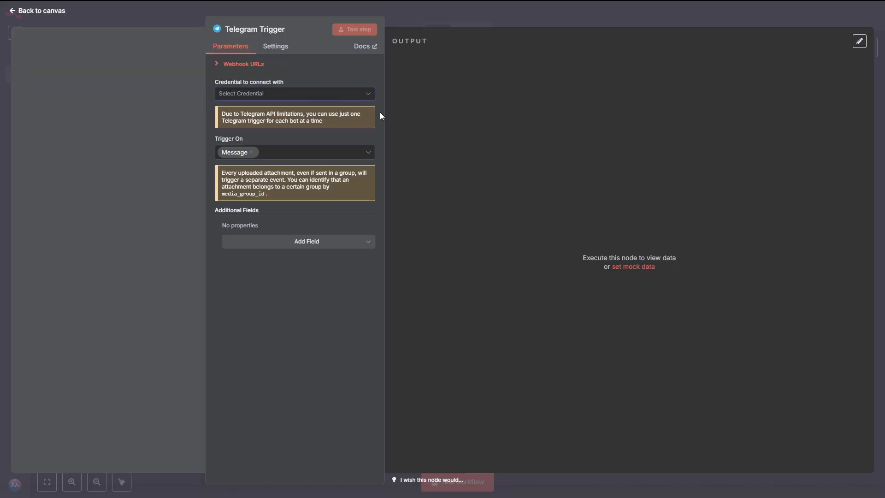
{"action": "mouse_move", "coordinate": [333, 100]}
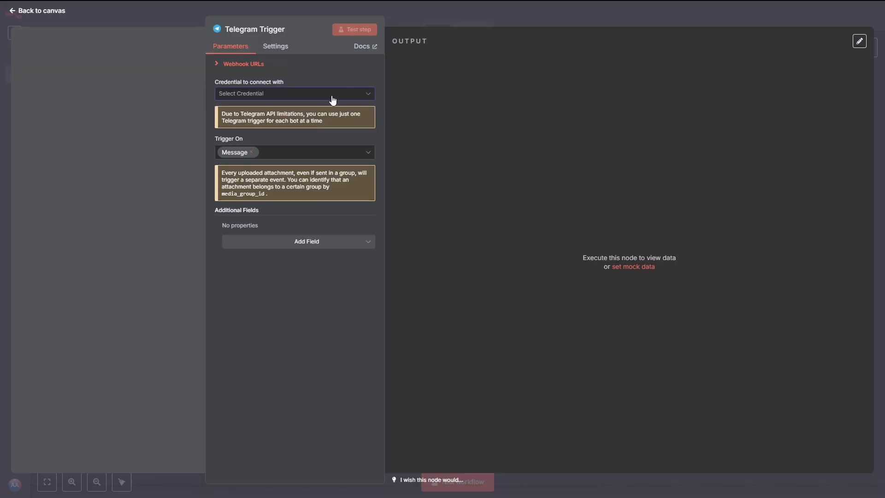
- Save a Telegram credential using the BotFather token, then run Test workflow to capture a message
{"action": "left_click", "coordinate": [293, 93]}
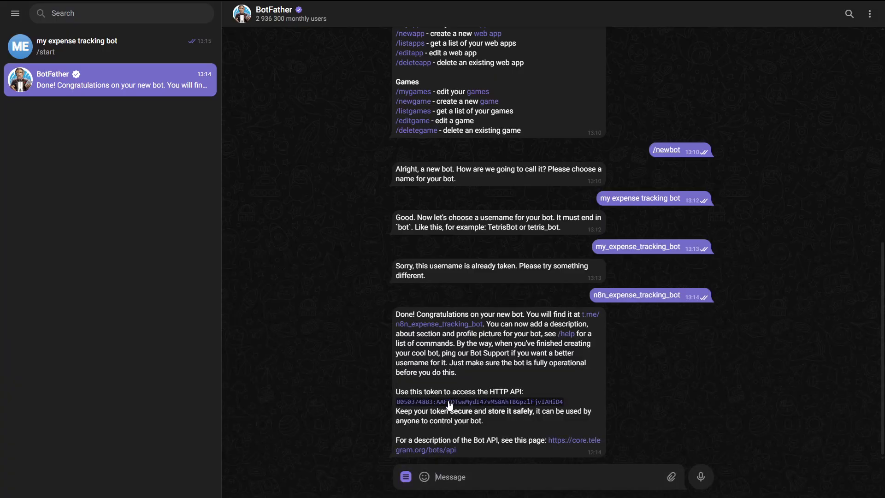
{"action": "left_click", "coordinate": [478, 401]}
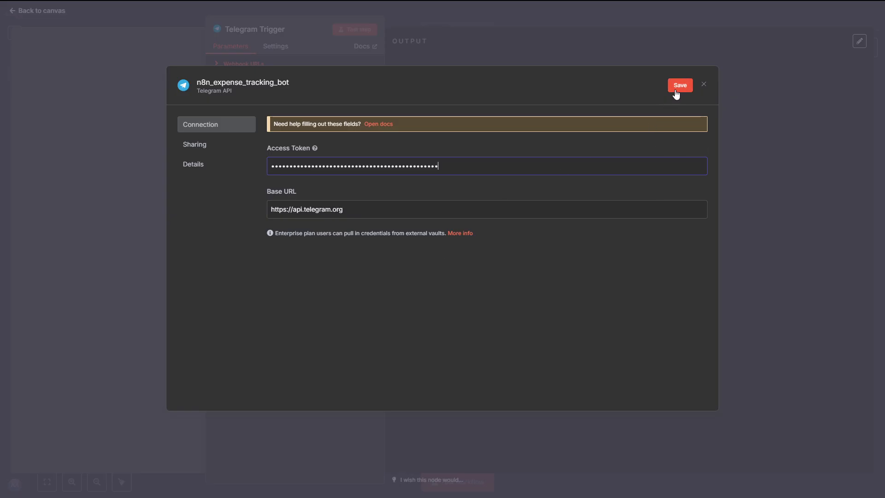
{"action": "left_click", "coordinate": [679, 84]}
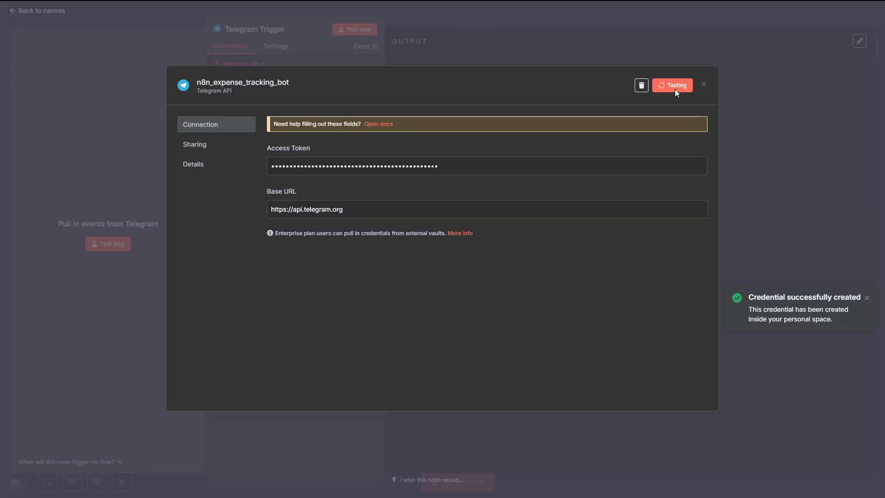
{"action": "left_click", "coordinate": [671, 85]}
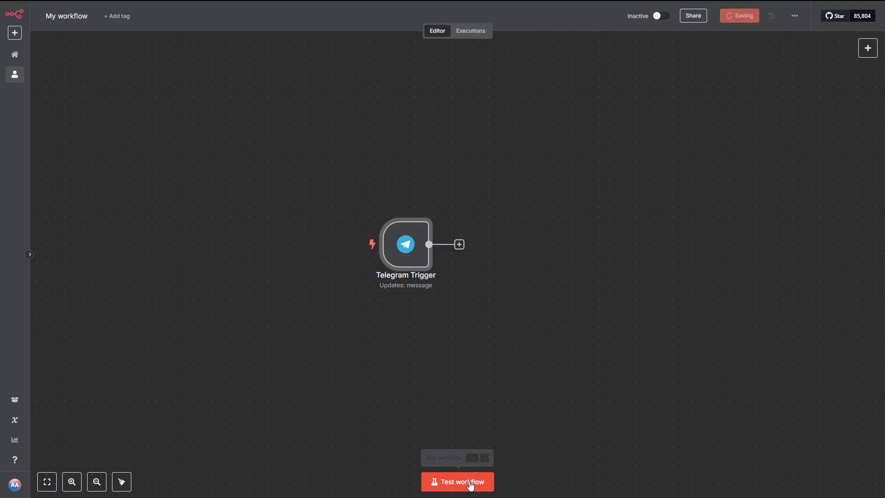
{"action": "left_click", "coordinate": [457, 481]}
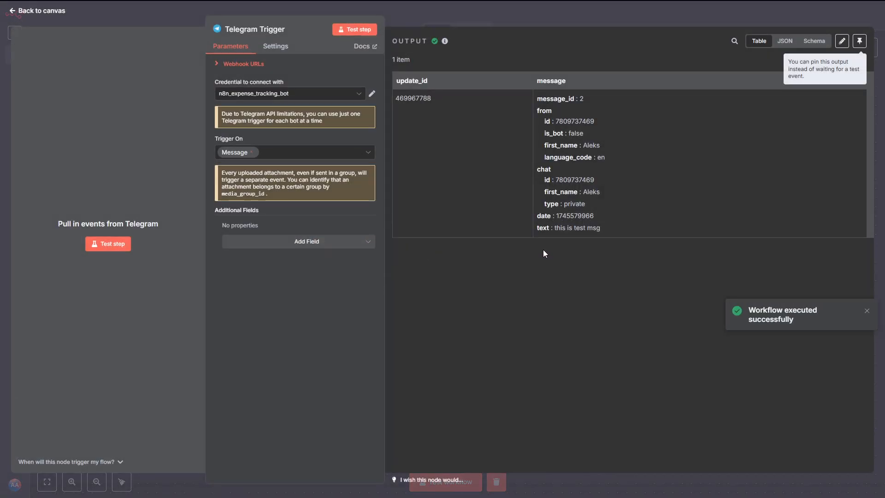
{"action": "mouse_move", "coordinate": [586, 227]}
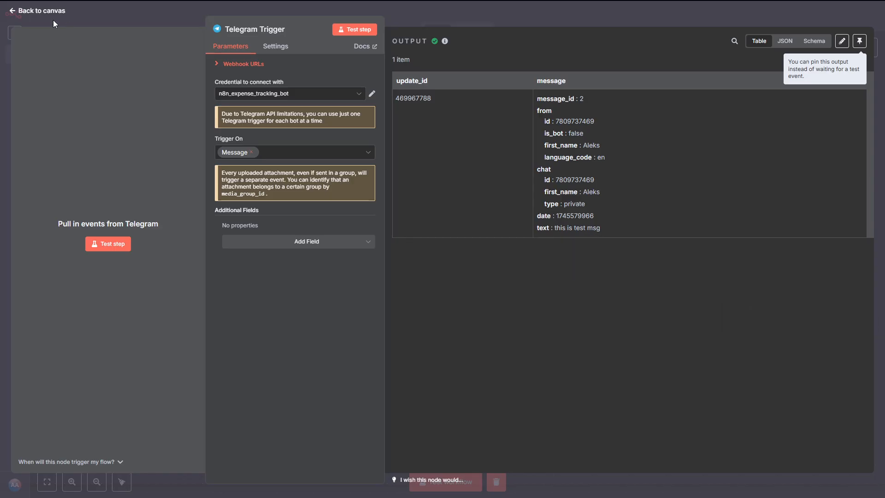
- Add a Switch after the trigger with rule 'message.text exists' and test it
{"action": "left_click", "coordinate": [36, 10]}
{"action": "type", "text": "s"}
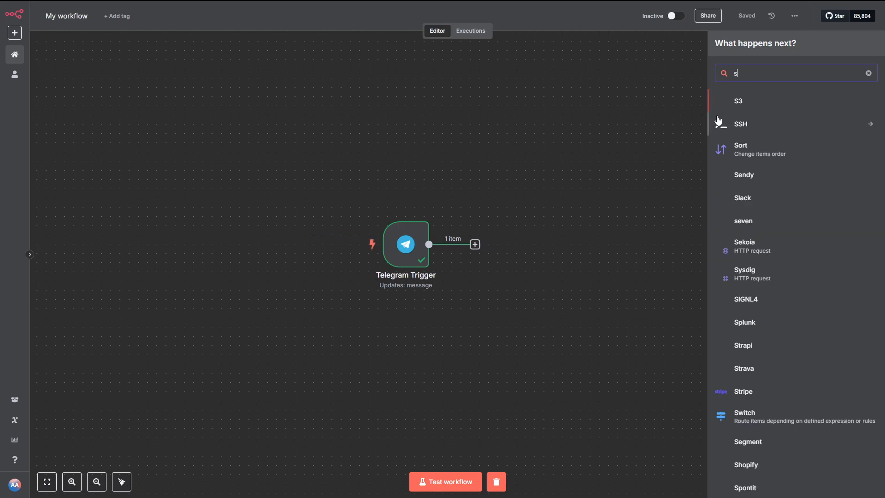
{"action": "left_click", "coordinate": [744, 416]}
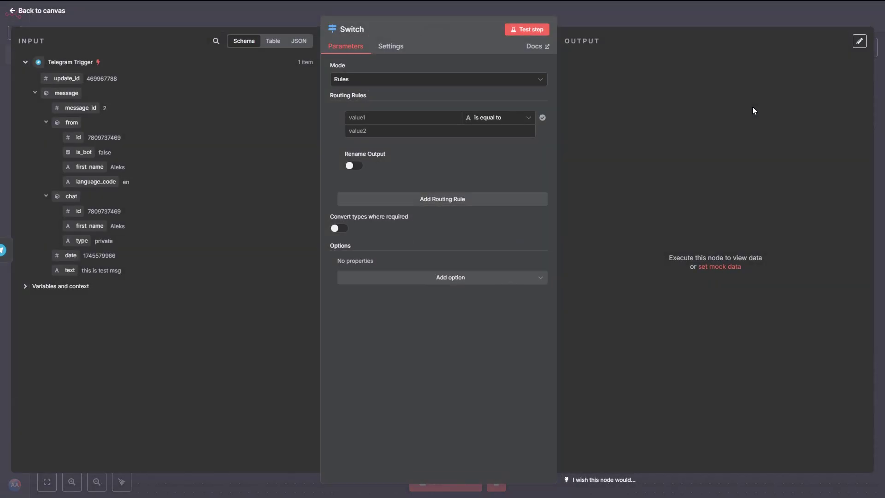
{"action": "mouse_move", "coordinate": [389, 167]}
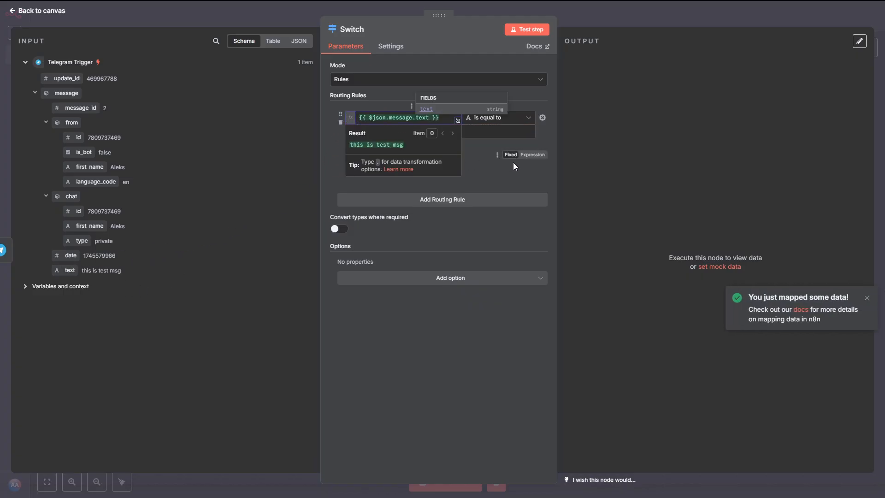
{"action": "left_click", "coordinate": [526, 118]}
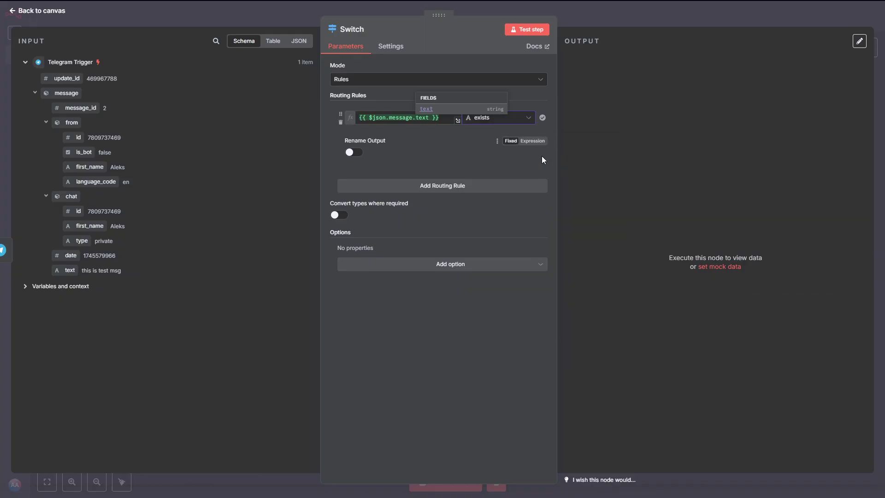
{"action": "left_click", "coordinate": [526, 28]}
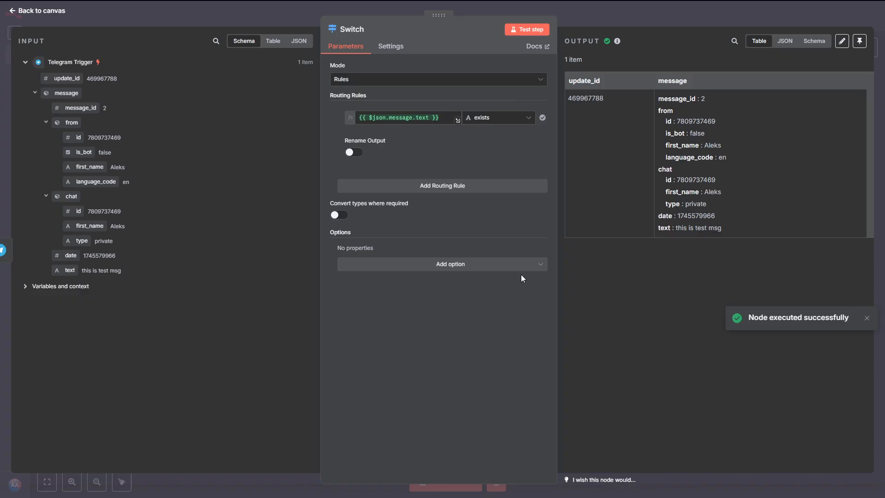
{"action": "left_click", "coordinate": [41, 10]}
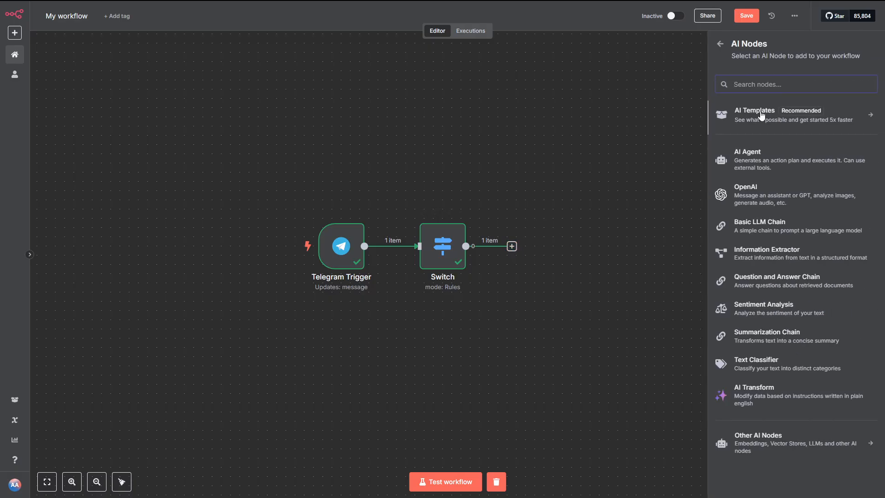
- Add an AI Agent with prompt source 'Define below' set to message.text
{"action": "left_click", "coordinate": [747, 159]}
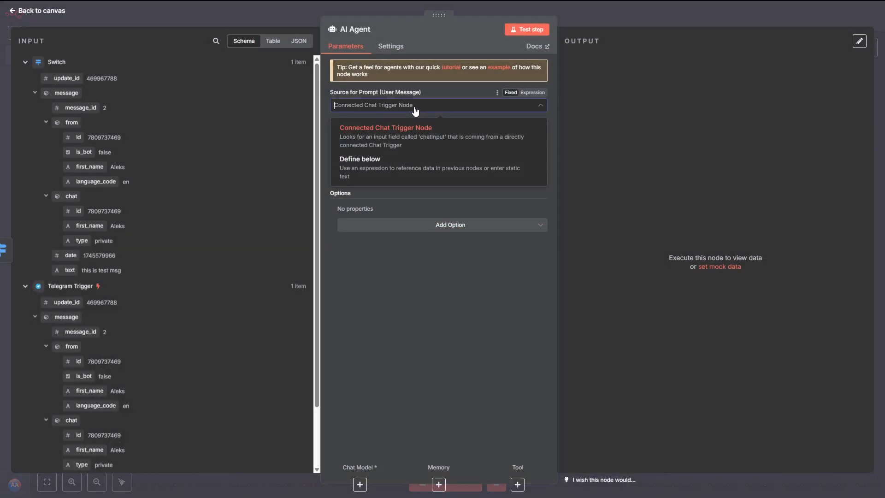
{"action": "left_click", "coordinate": [359, 163]}
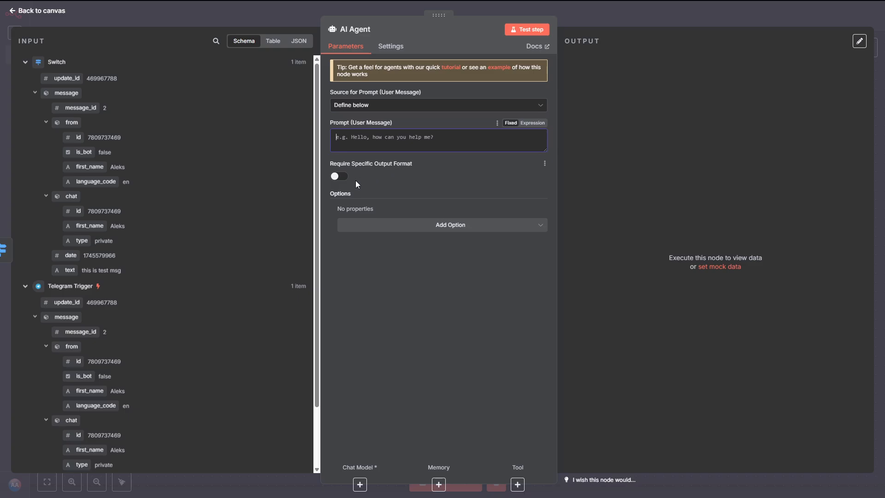
{"action": "mouse_move", "coordinate": [70, 270]}
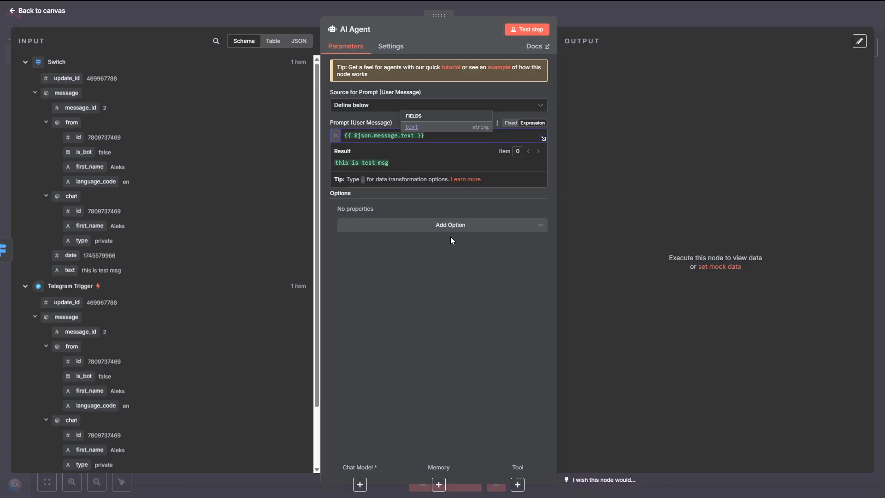
{"action": "left_click", "coordinate": [36, 10]}
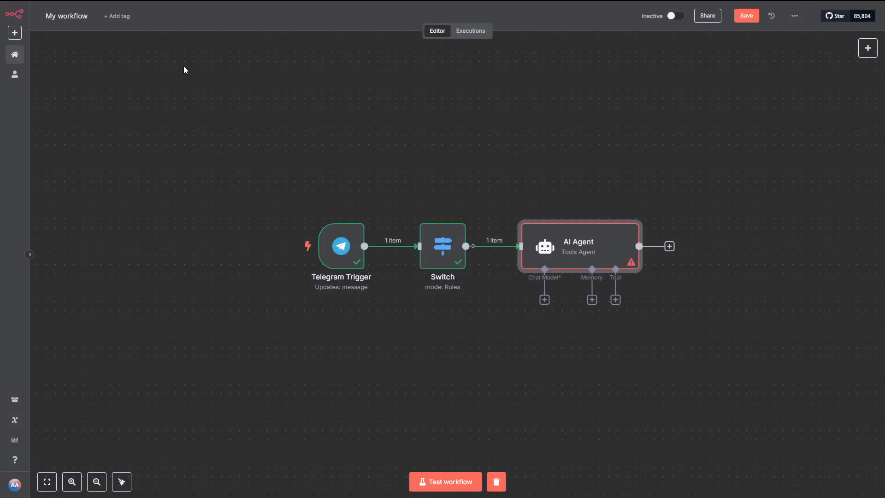
{"action": "mouse_move", "coordinate": [343, 131]}
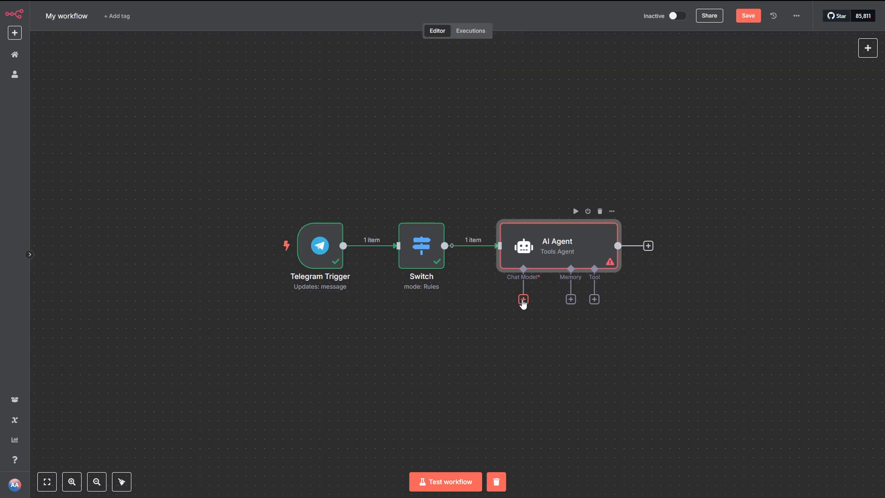
- Attach a DeepSeek chat model to the AI Agent and save its API key credential
{"action": "left_click", "coordinate": [522, 299]}
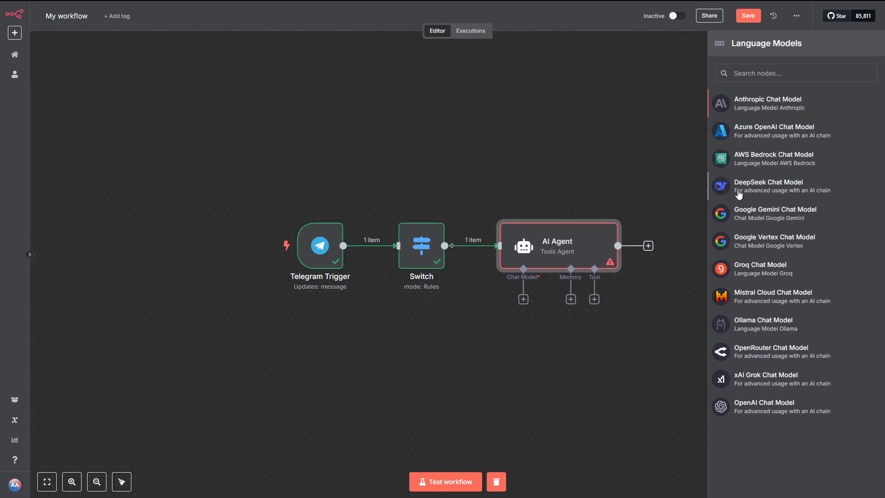
{"action": "left_click", "coordinate": [767, 185]}
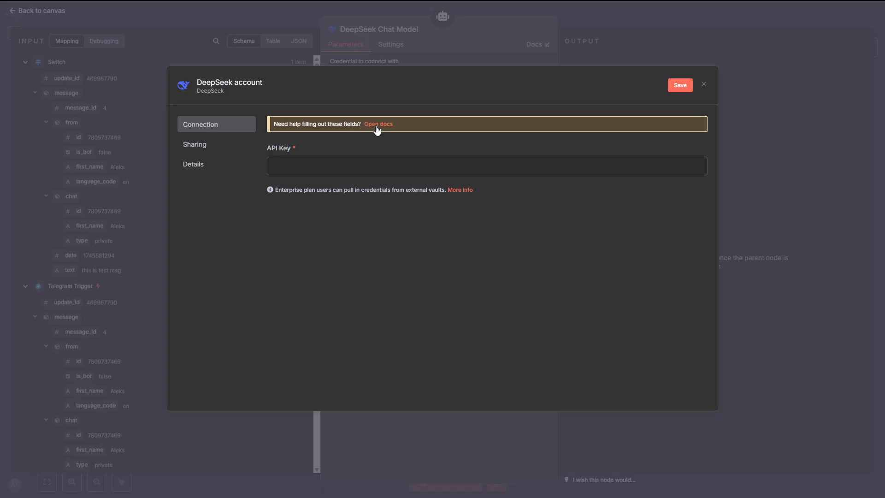
{"action": "left_click", "coordinate": [378, 123]}
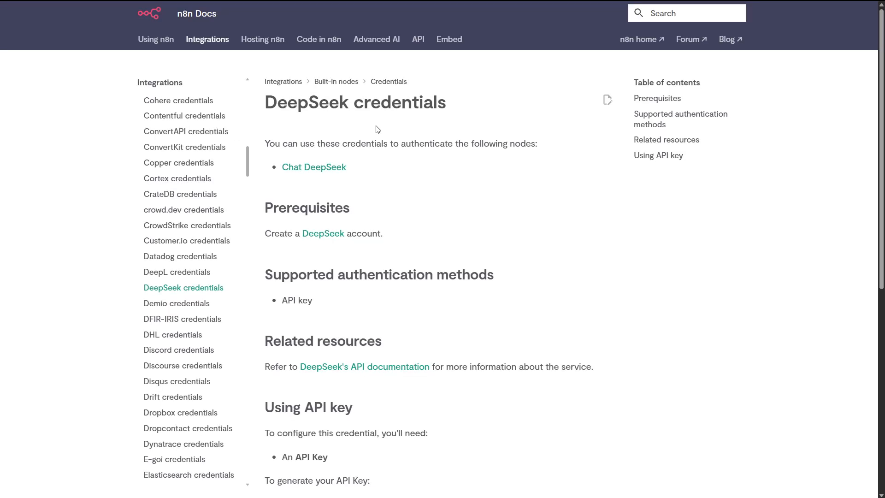
{"action": "mouse_move", "coordinate": [347, 203]}
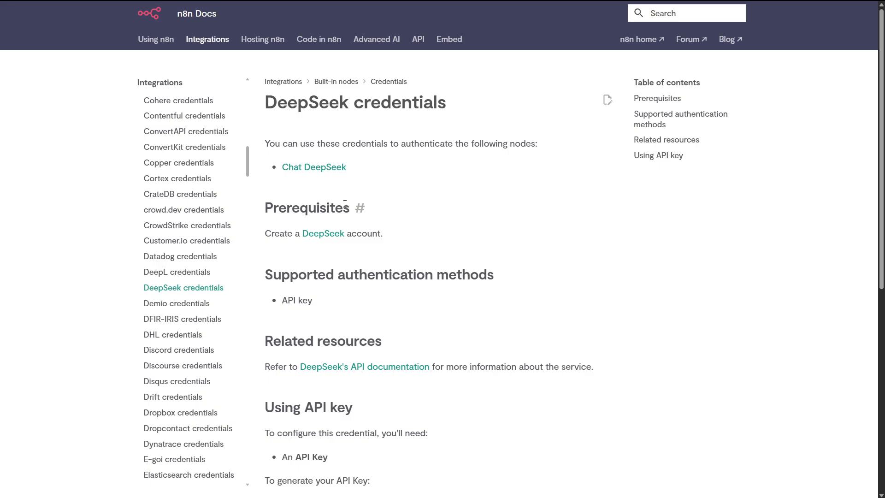
{"action": "mouse_move", "coordinate": [383, 189]}
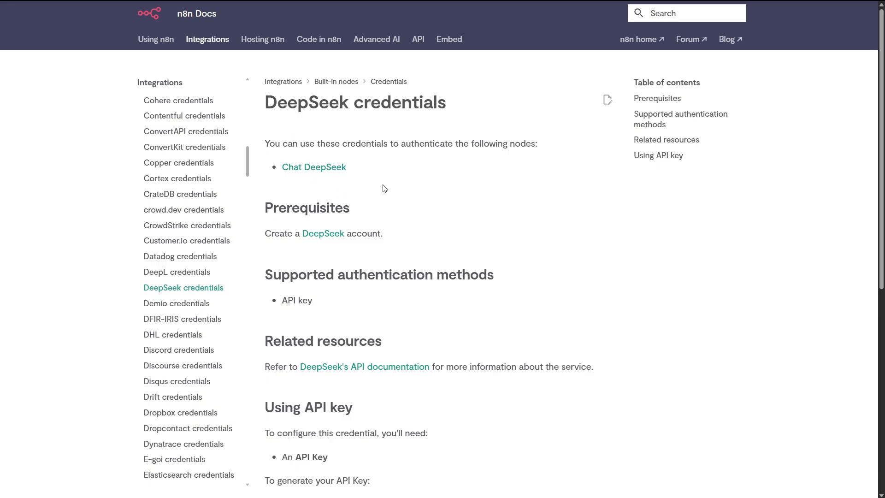
{"action": "mouse_move", "coordinate": [319, 241]}
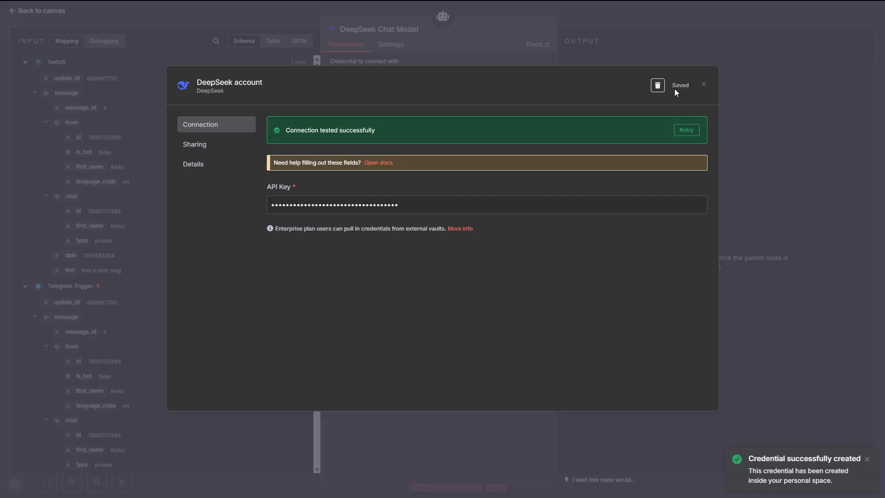
{"action": "left_click", "coordinate": [704, 84]}
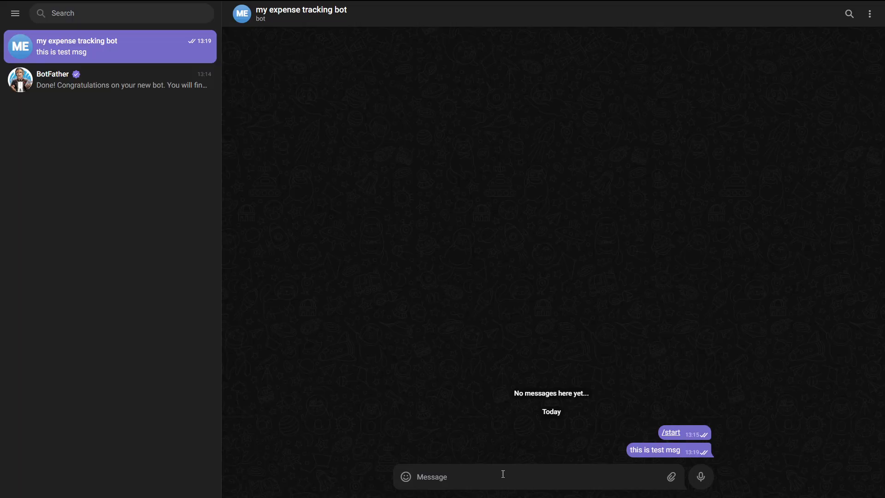
- Send 'how are you today?' to the bot and inspect the AI Agent's reply
{"action": "type", "text": "how are you to"}
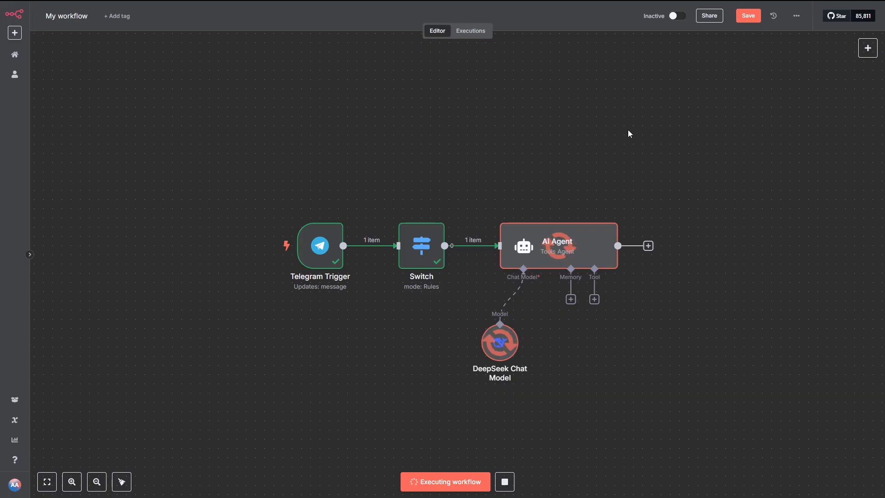
{"action": "mouse_move", "coordinate": [739, 146]}
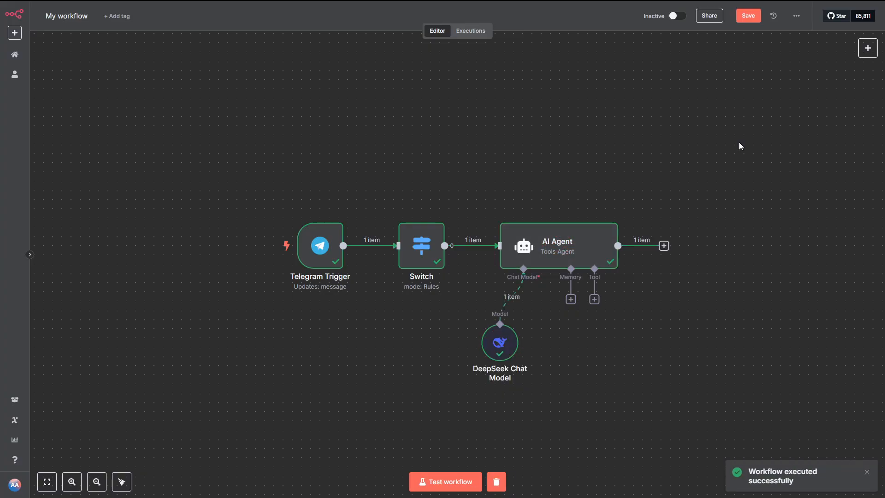
{"action": "double_click", "coordinate": [557, 245]}
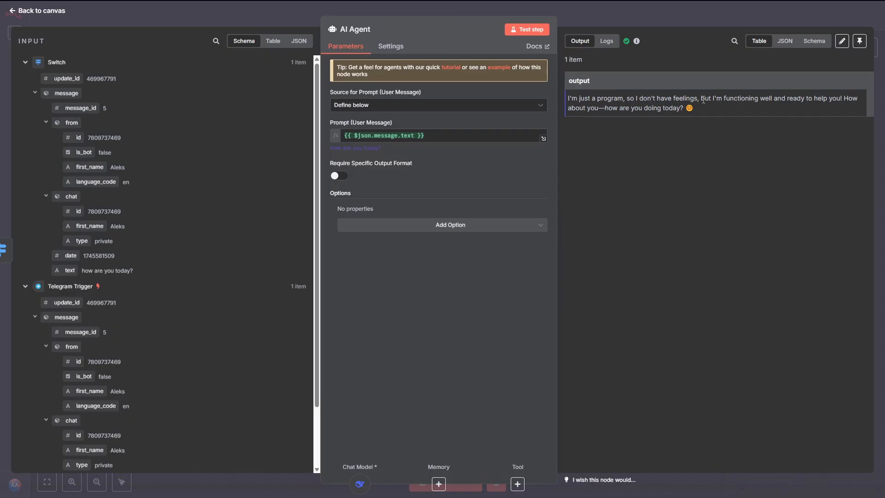
- Add a Telegram 'Send a text message' node after the AI Agent, Chat ID mapped from chat.id
{"action": "left_click", "coordinate": [39, 10]}
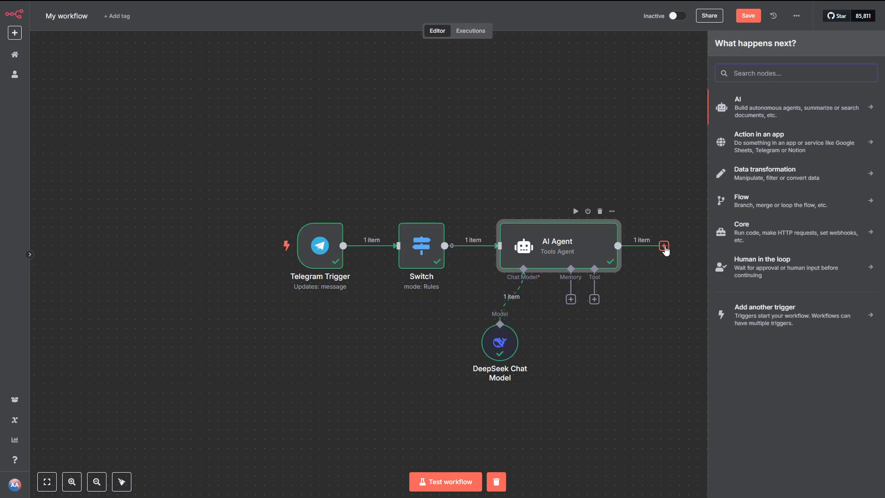
{"action": "type", "text": "tele"}
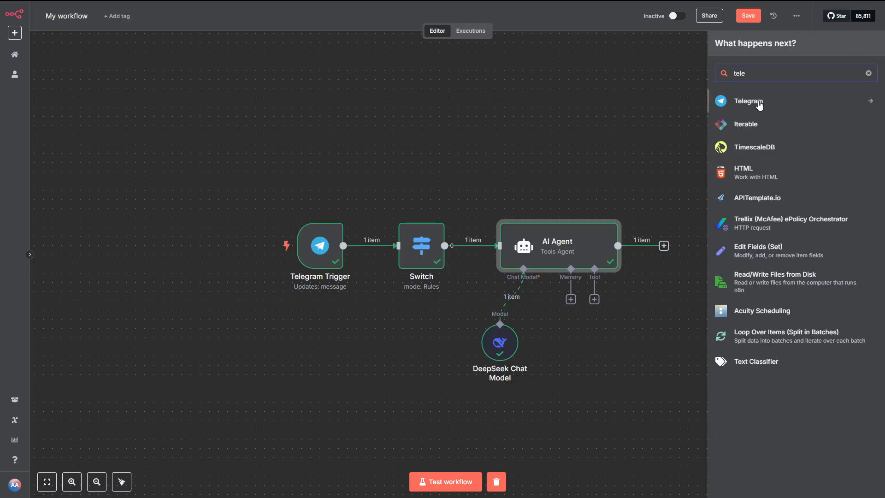
{"action": "left_click", "coordinate": [747, 100]}
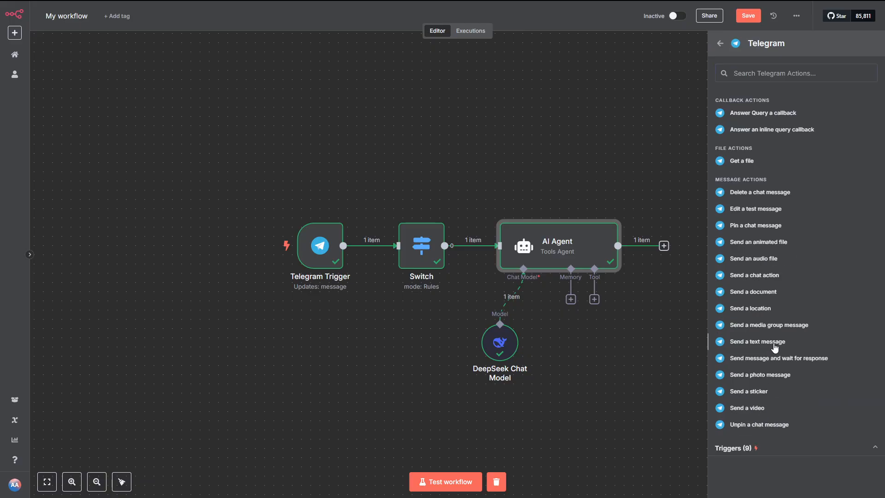
{"action": "left_click", "coordinate": [759, 341]}
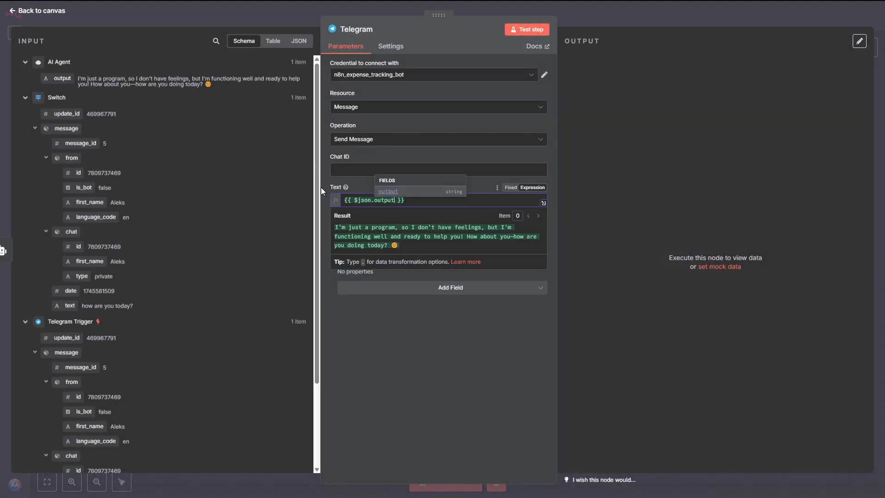
{"action": "left_click", "coordinate": [437, 169]}
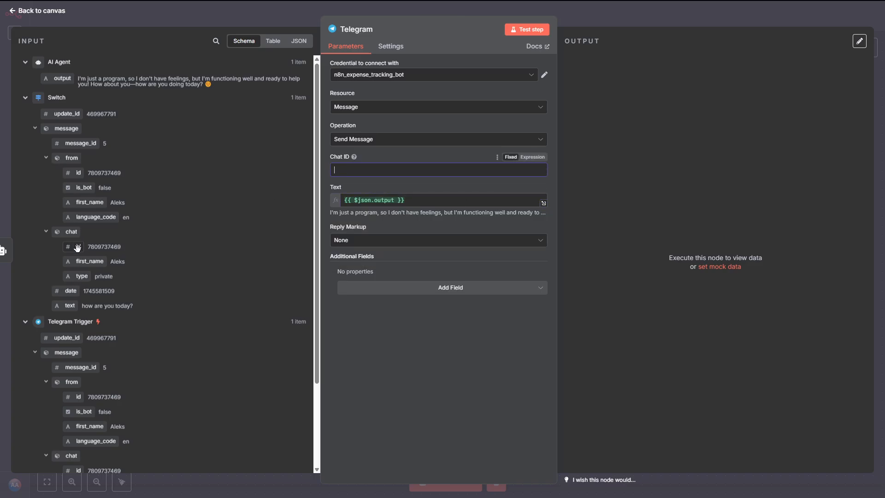
{"action": "scroll", "scroll_direction": "down", "scroll_amount": 3}
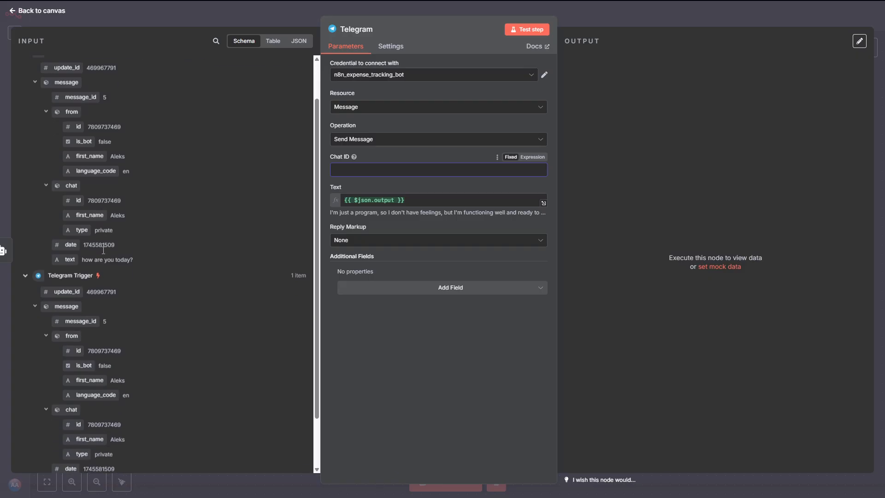
{"action": "scroll", "scroll_direction": "down", "scroll_amount": 3}
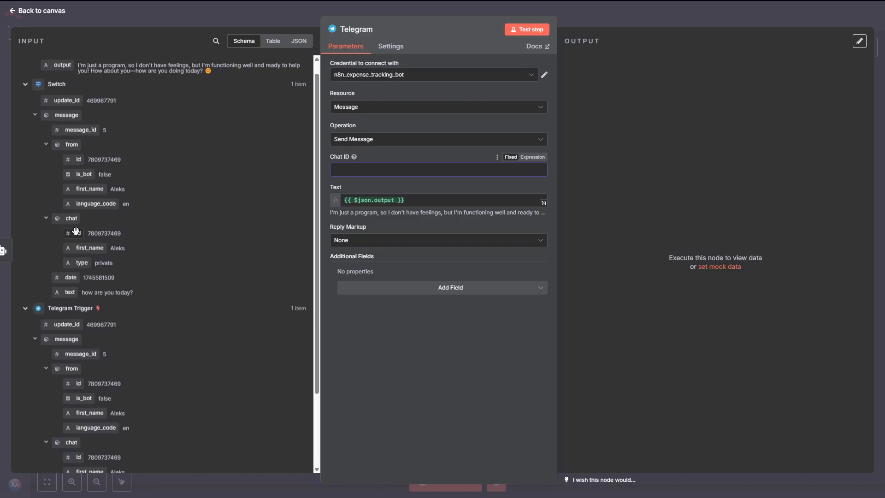
{"action": "left_click", "coordinate": [437, 169]}
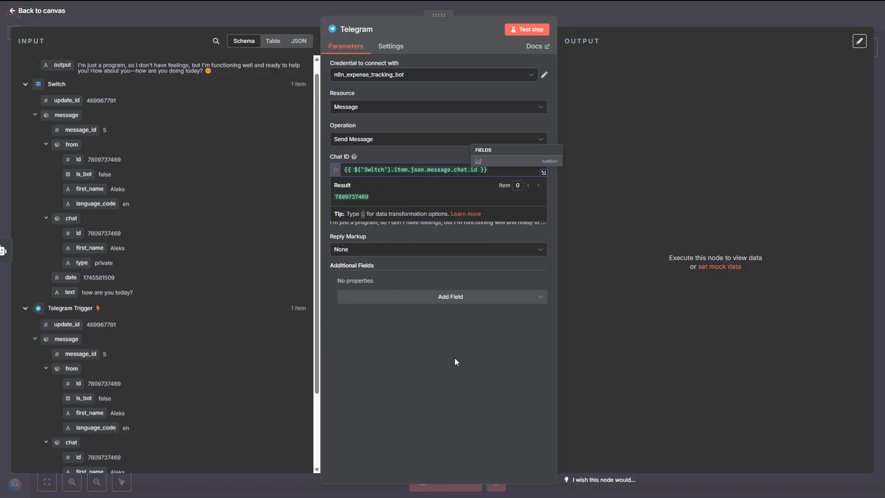
- Add the Append n8n Attribution option turned off and test the Telegram step
{"action": "left_click", "coordinate": [442, 296]}
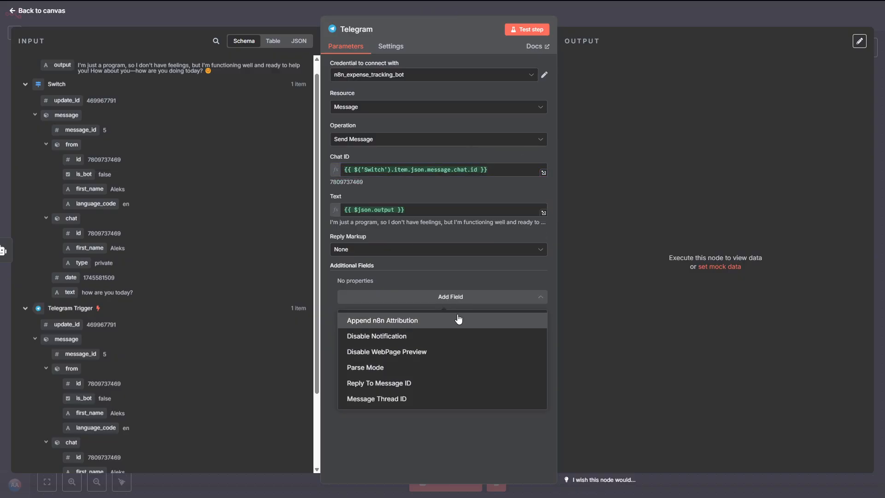
{"action": "left_click", "coordinate": [382, 320]}
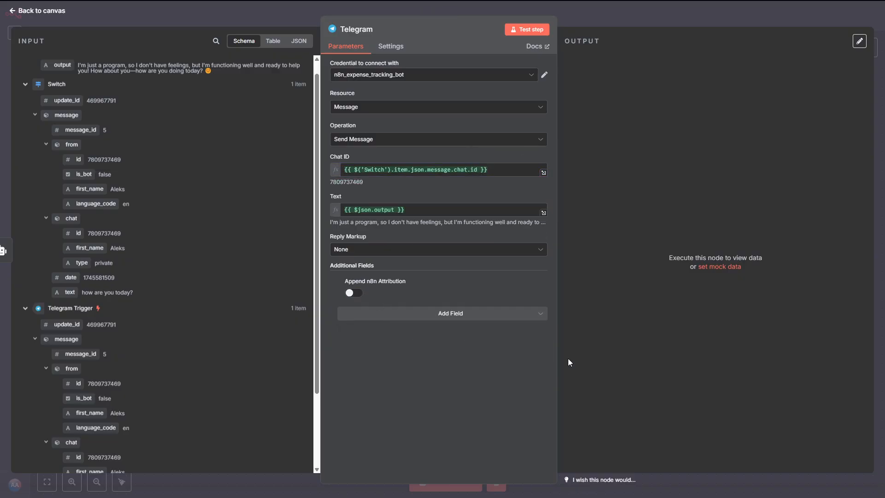
{"action": "left_click", "coordinate": [526, 29]}
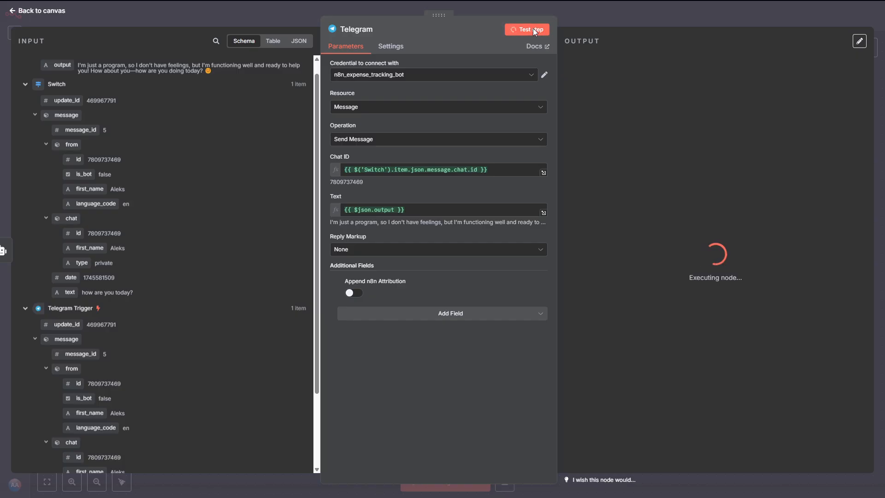
{"action": "left_click", "coordinate": [526, 29]}
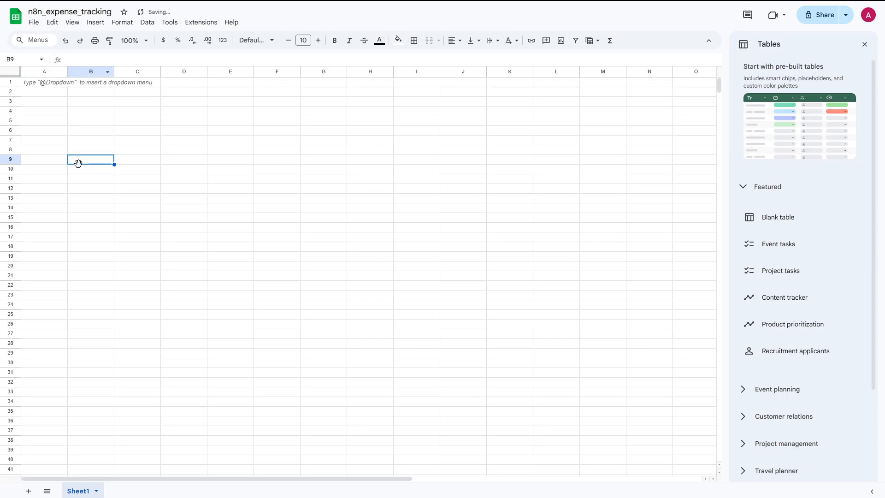
- Enter 'Expense' as the B1 header next to Date
{"action": "left_click", "coordinate": [44, 82]}
{"action": "type", "text": "Date"}
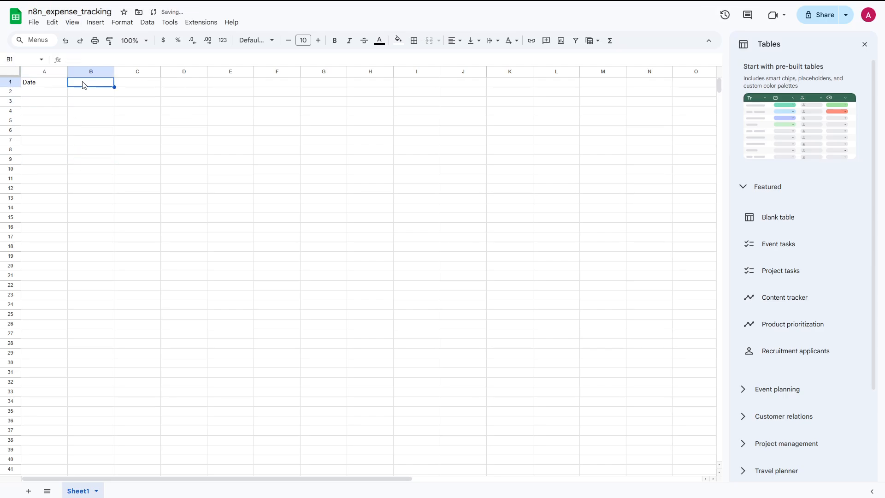
{"action": "type", "text": "Expense"}
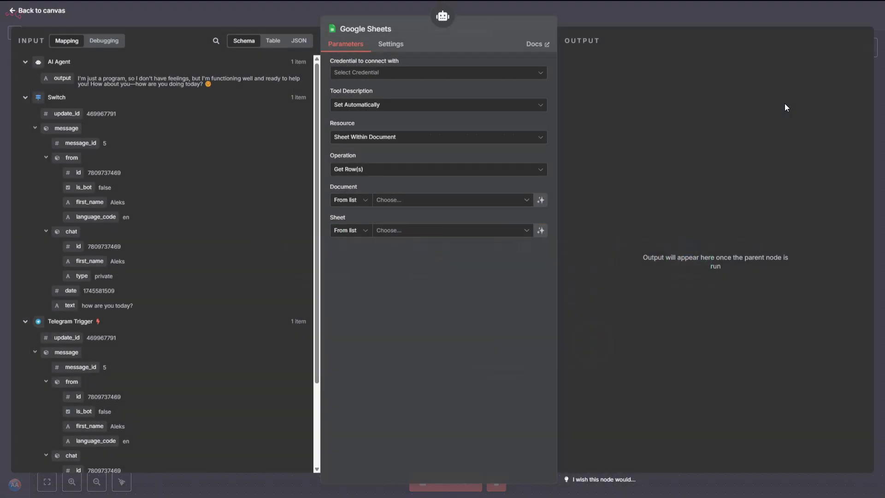
{"action": "mouse_move", "coordinate": [418, 75]}
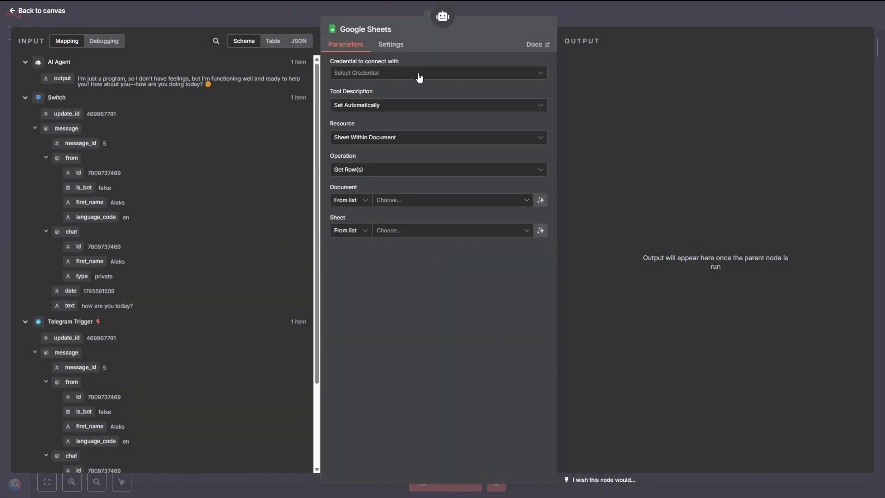
- Open the Google Sheets tool's Credential to connect with dropdown to create a credential
{"action": "left_click", "coordinate": [536, 45]}
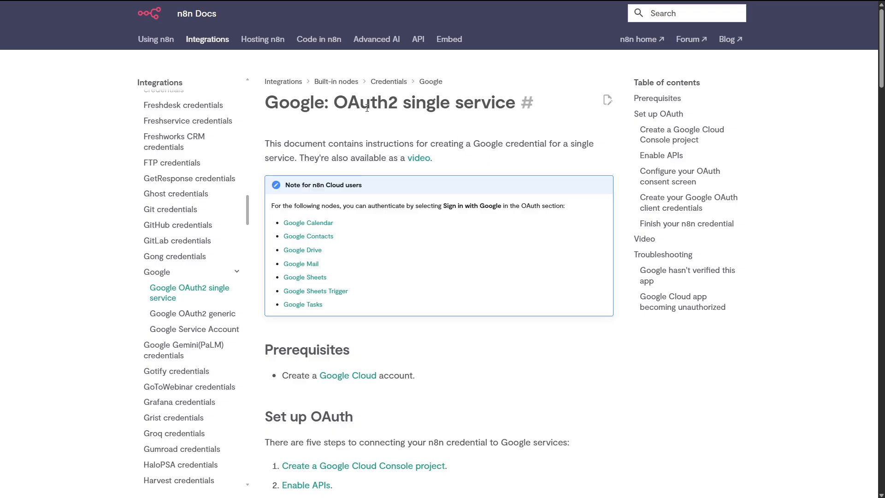
{"action": "mouse_move", "coordinate": [318, 216]}
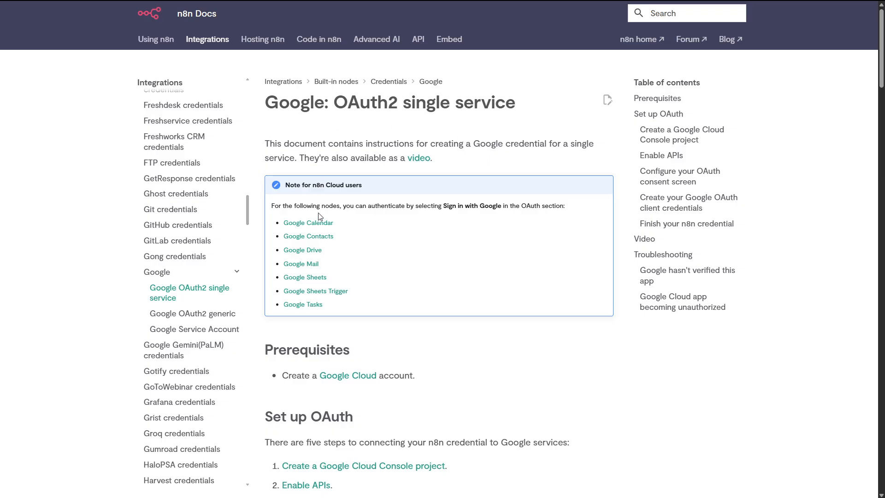
- Leave the Google OAuth2 single-service docs and return to the n8n credential setup
{"action": "left_click", "coordinate": [304, 276]}
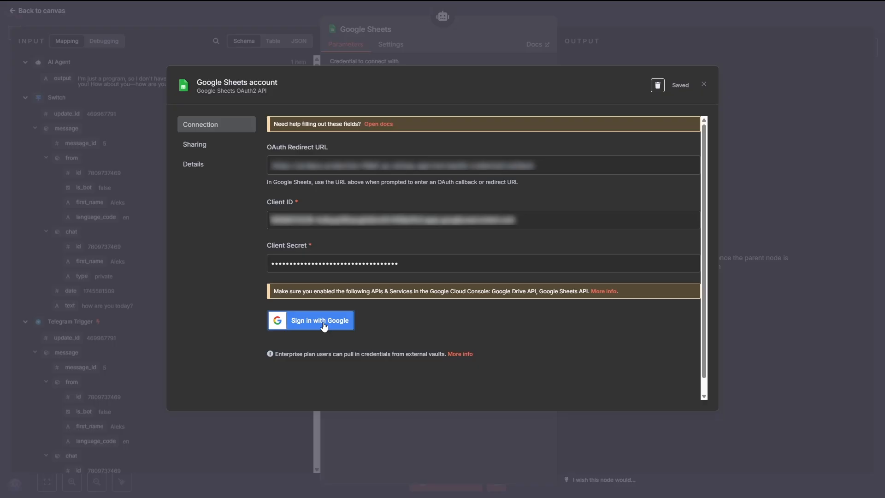
{"action": "mouse_move", "coordinate": [172, 338]}
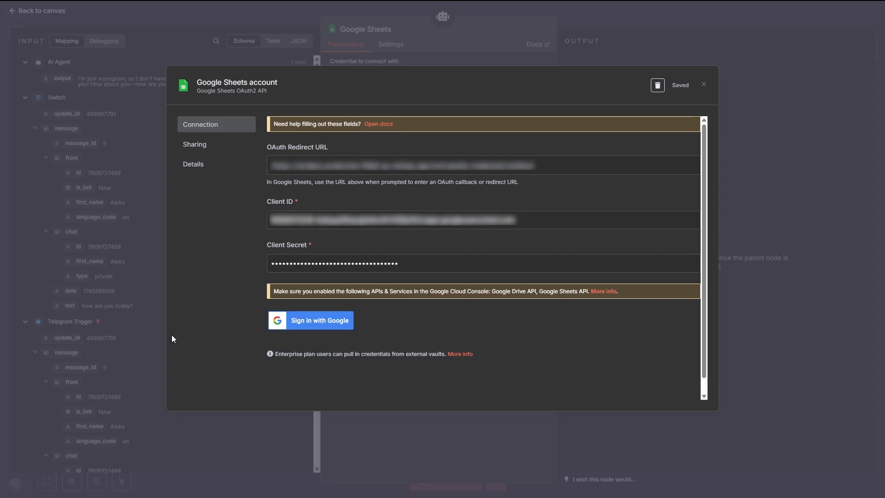
- Close the saved, Google-connected Google Sheets account credential dialog
{"action": "left_click", "coordinate": [310, 319]}
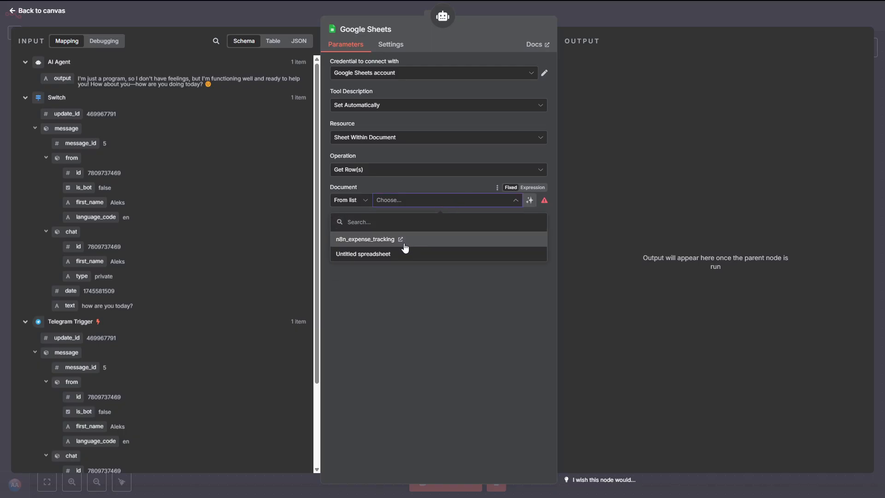
- Select the n8n_expense_tracking document and its sheet, and set Operation to Append Row
{"action": "left_click", "coordinate": [365, 239]}
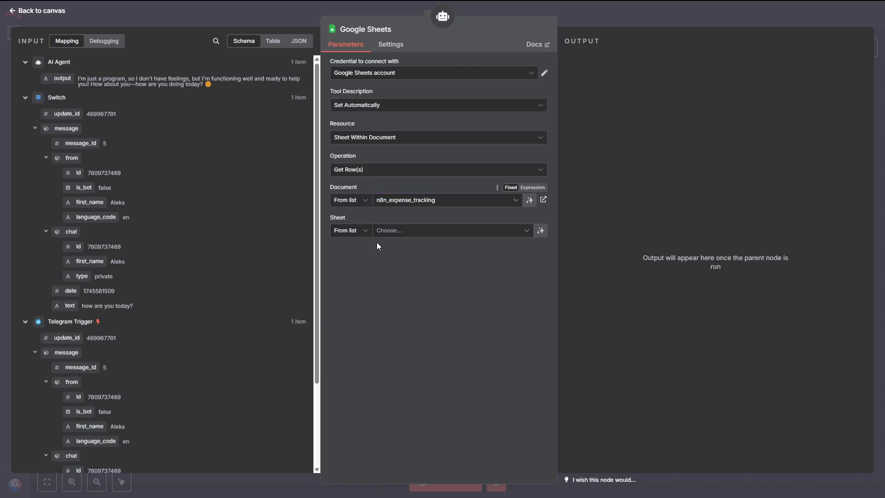
{"action": "left_click", "coordinate": [451, 231]}
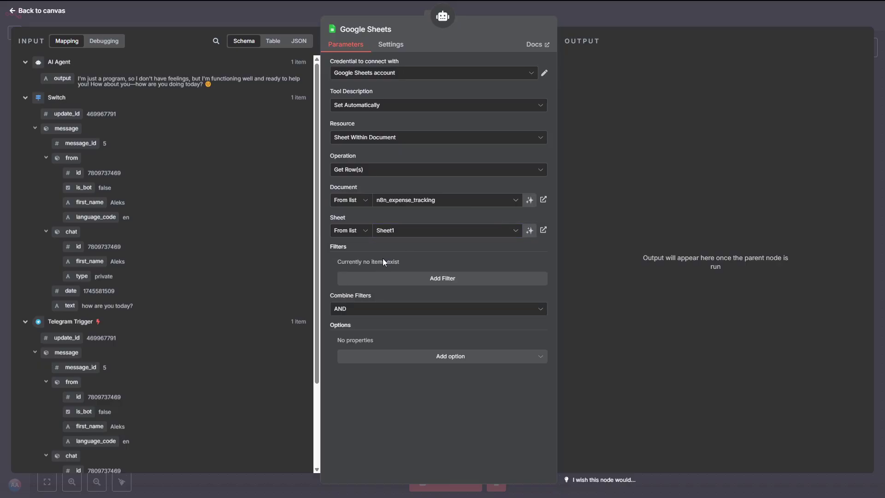
{"action": "mouse_move", "coordinate": [381, 285]}
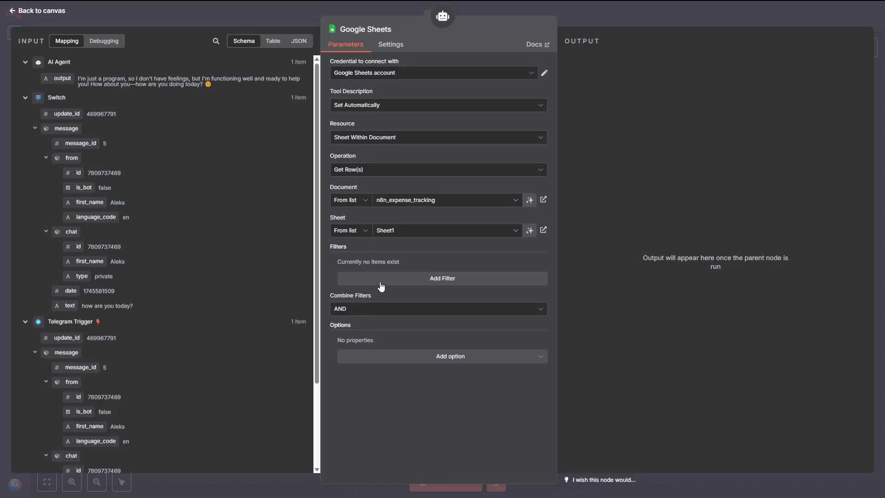
{"action": "mouse_move", "coordinate": [417, 177]}
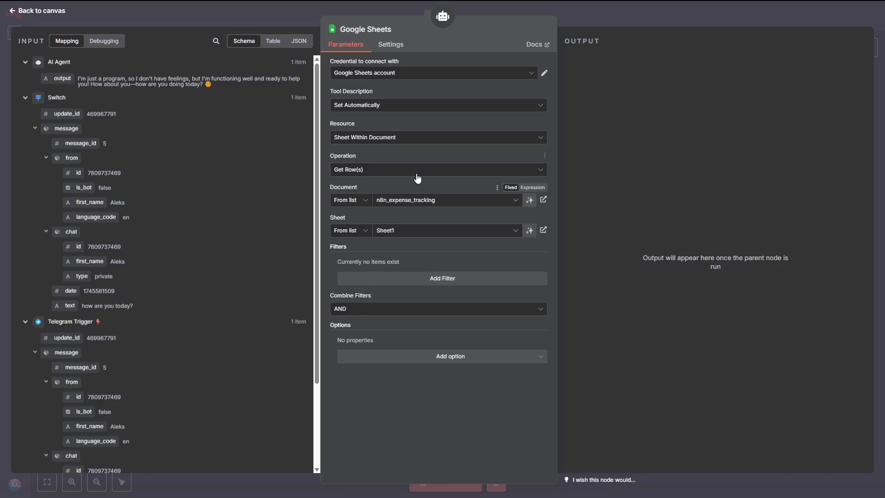
{"action": "left_click", "coordinate": [438, 169]}
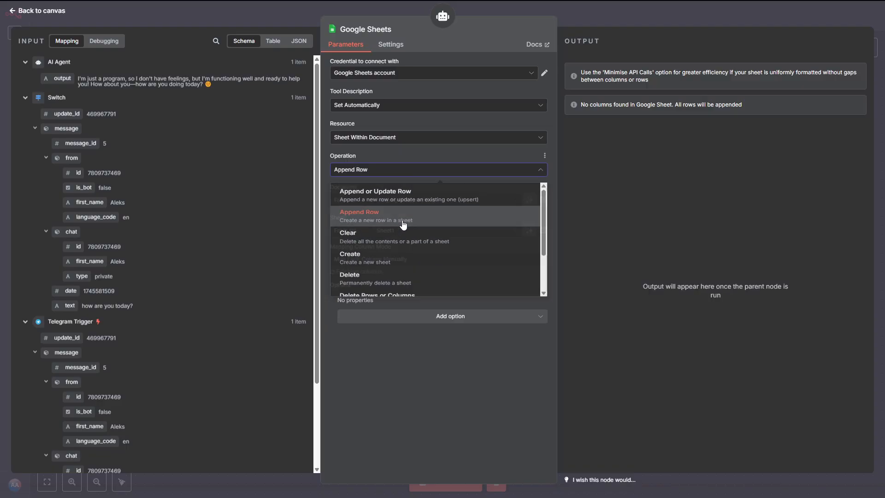
{"action": "left_click", "coordinate": [359, 214]}
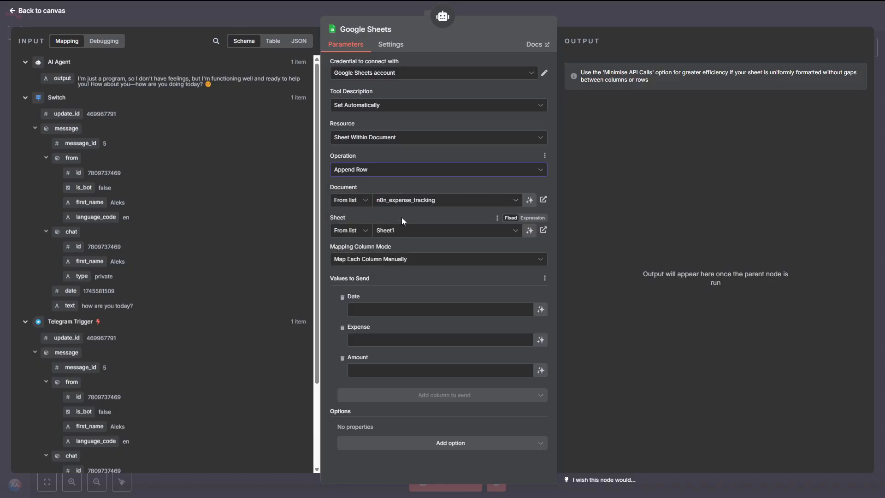
{"action": "mouse_move", "coordinate": [409, 246]}
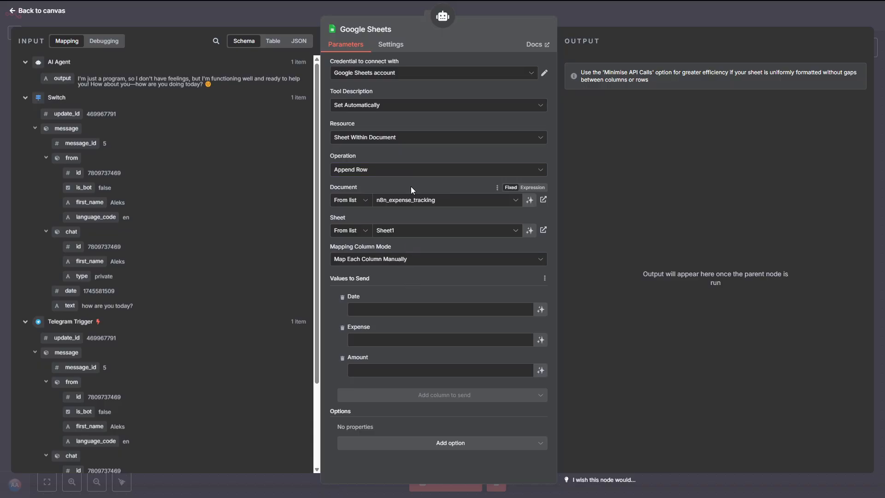
{"action": "mouse_move", "coordinate": [540, 309]}
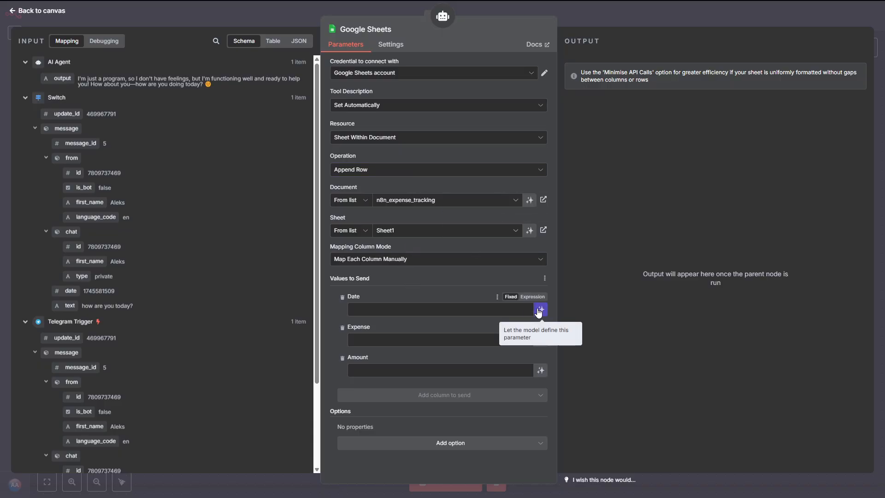
- Let the model define the Date, Expense and Amount columns
{"action": "left_click", "coordinate": [539, 309]}
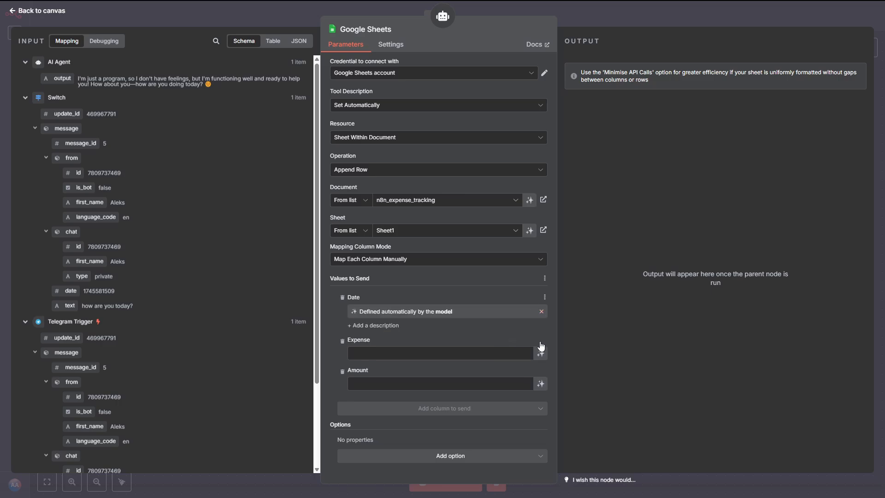
{"action": "left_click", "coordinate": [540, 351]}
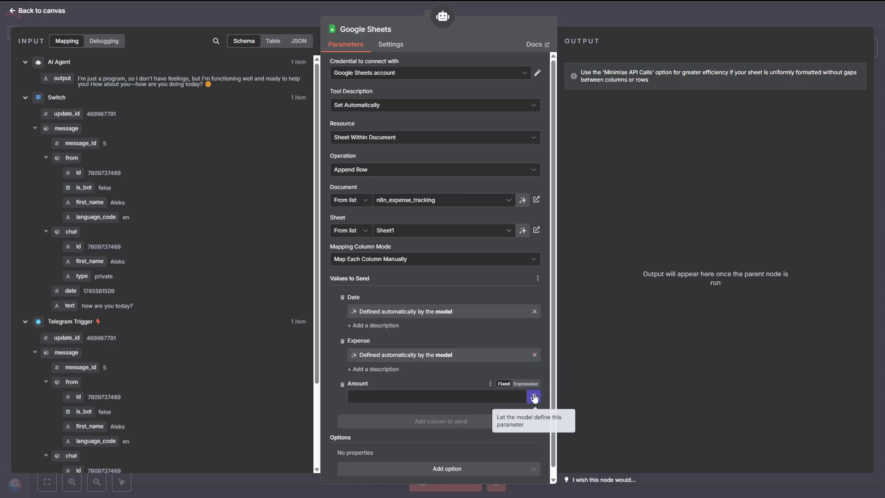
{"action": "left_click", "coordinate": [533, 396]}
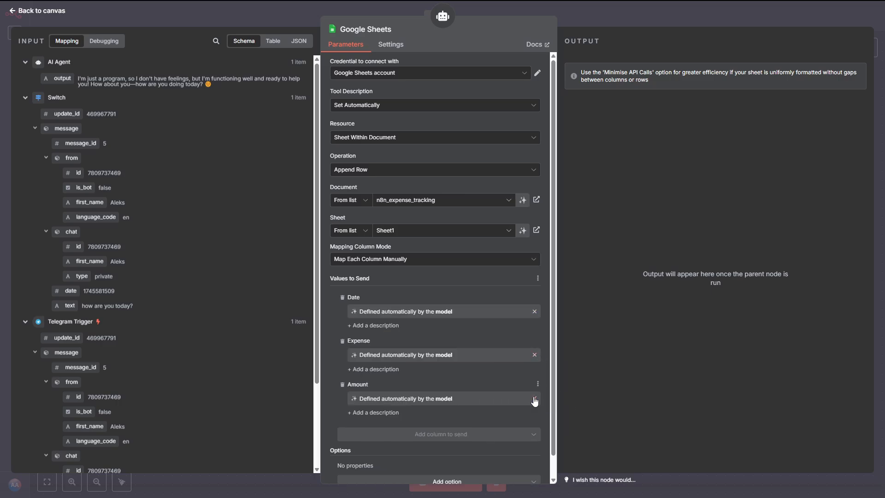
{"action": "mouse_move", "coordinate": [47, 20]}
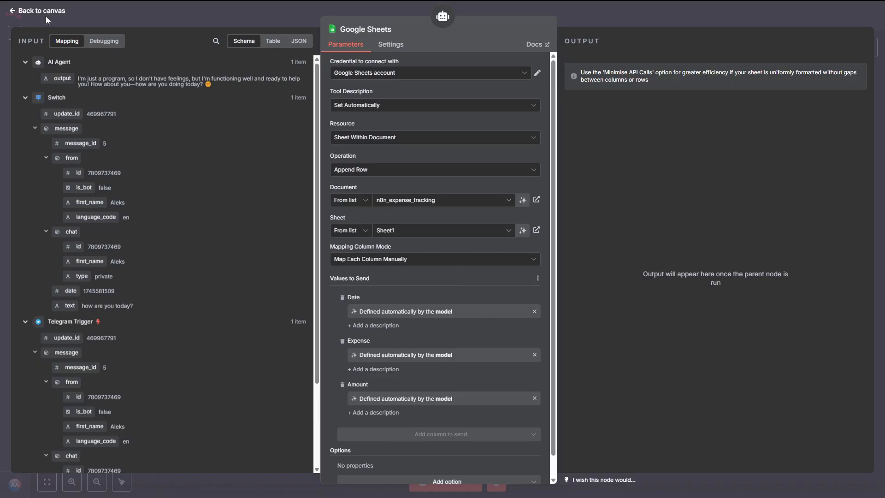
- Open the AI Agent node and add a System Message option
{"action": "left_click", "coordinate": [40, 10]}
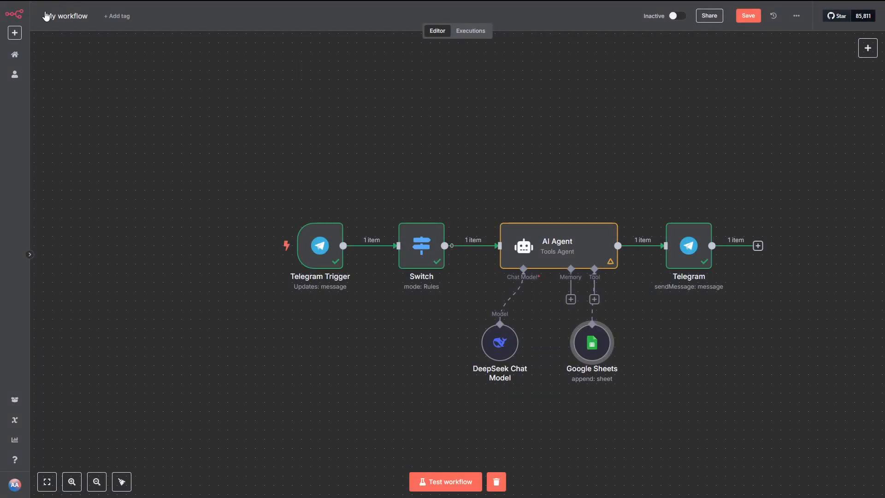
{"action": "double_click", "coordinate": [556, 246]}
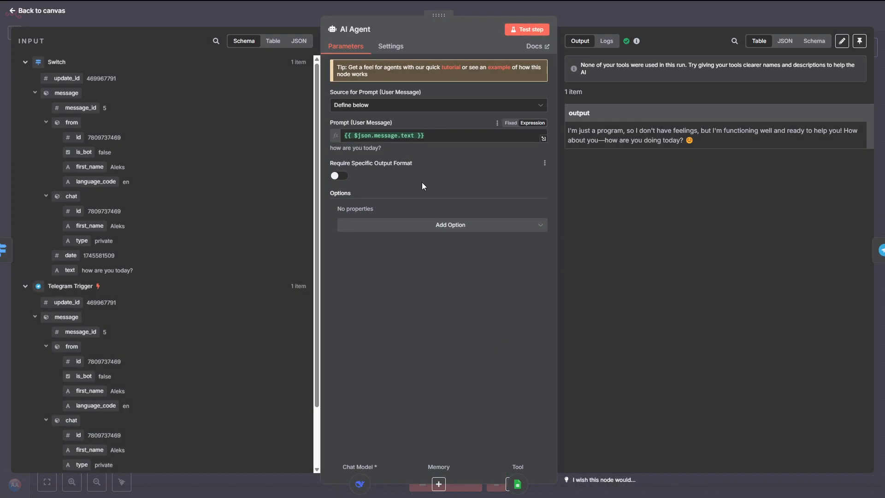
{"action": "left_click", "coordinate": [450, 225]}
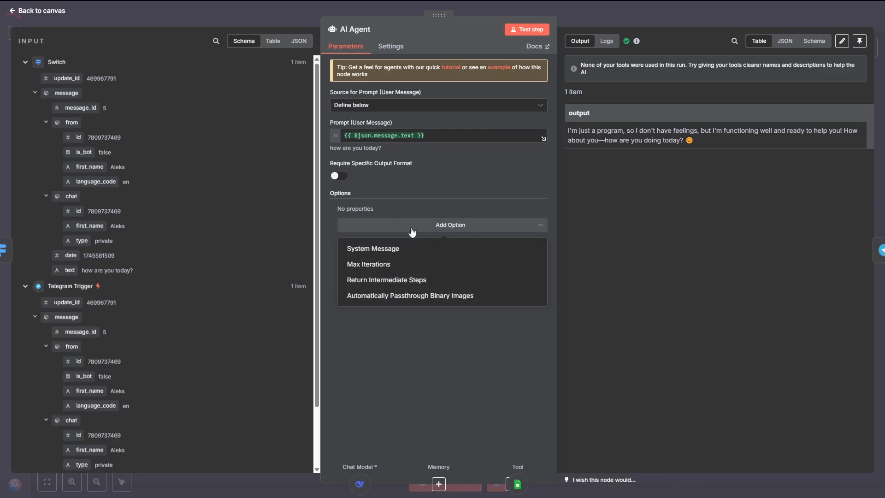
{"action": "left_click", "coordinate": [372, 248]}
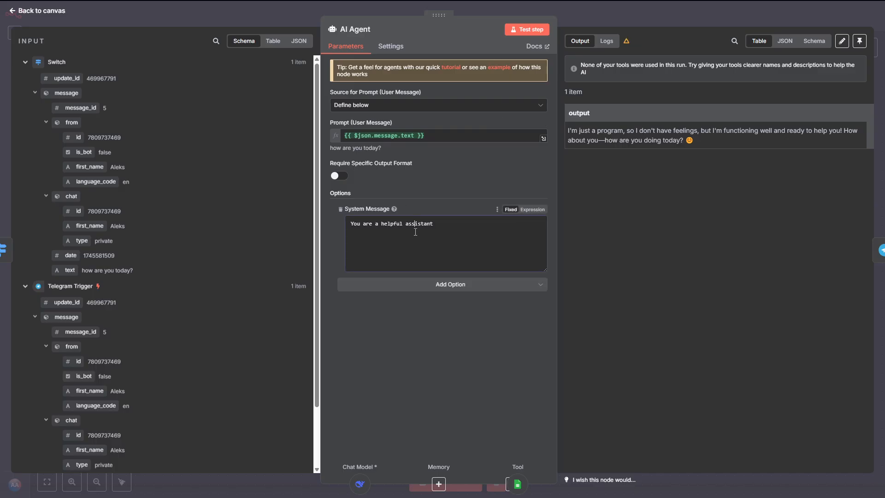
- Replace the system message with the expense-recording prompt as an expression including today's date
{"action": "triple_click", "coordinate": [389, 223]}
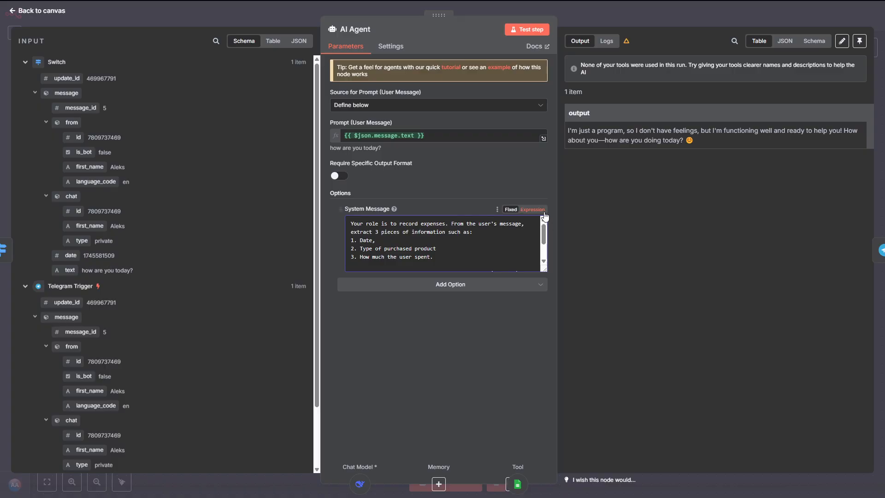
{"action": "mouse_move", "coordinate": [540, 217]}
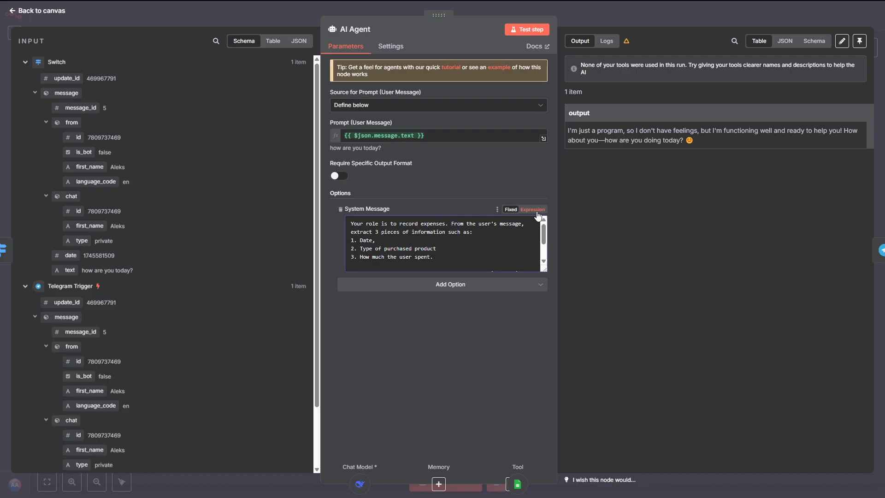
{"action": "left_click", "coordinate": [531, 210]}
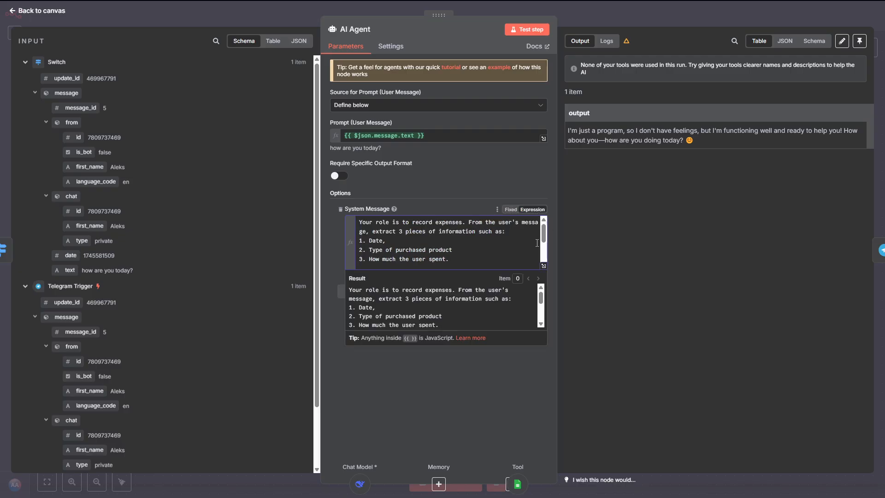
{"action": "mouse_move", "coordinate": [414, 346]}
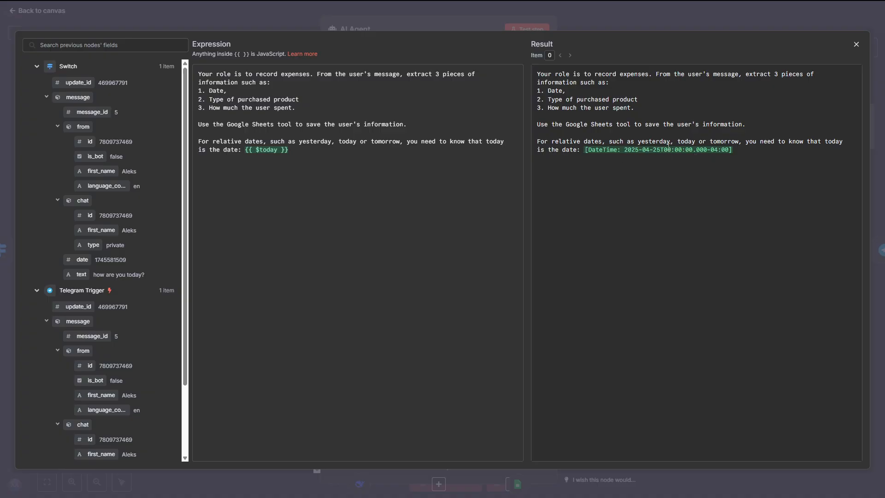
{"action": "mouse_move", "coordinate": [648, 159]}
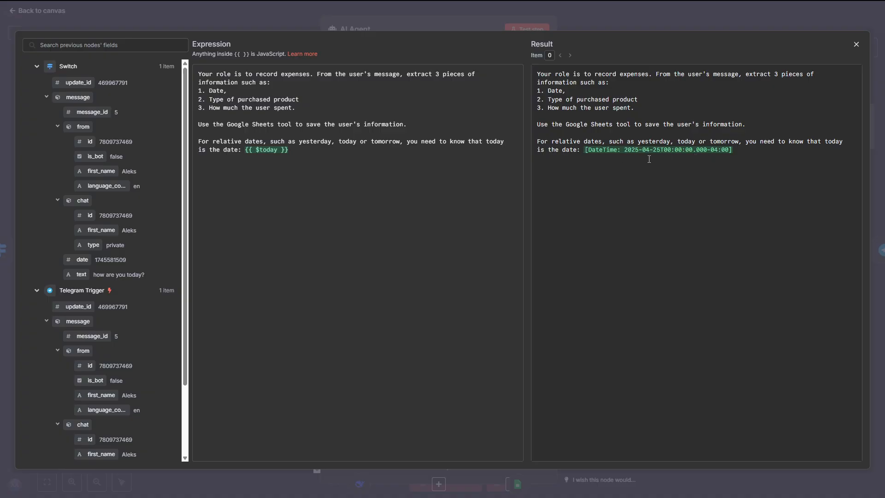
{"action": "left_click", "coordinate": [855, 44]}
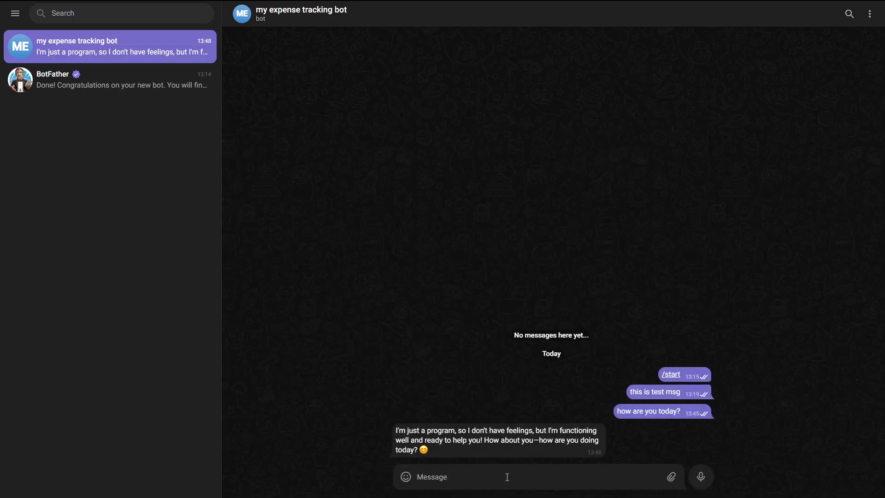
- Send 'today I spent 8 dollars on eggs' to the bot, then play back the voice message
{"action": "type", "text": "today I spent 8 dollars on eggs"}
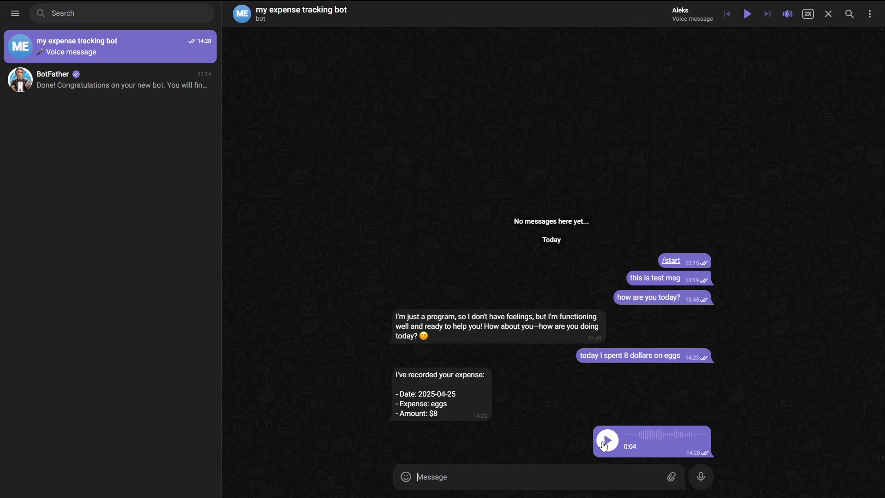
{"action": "left_click", "coordinate": [607, 441]}
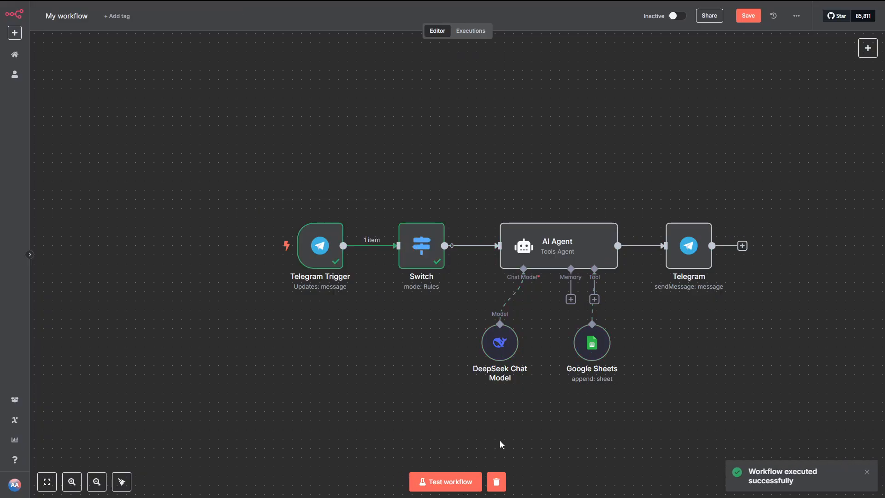
{"action": "mouse_move", "coordinate": [420, 251]}
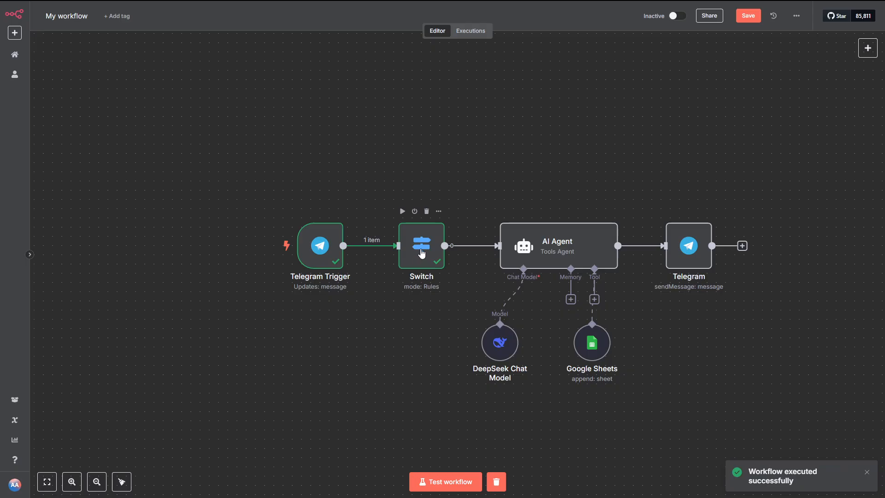
- Add a second Switch rule routing messages whose message.voice.file_id exists (String > exists)
{"action": "double_click", "coordinate": [420, 245]}
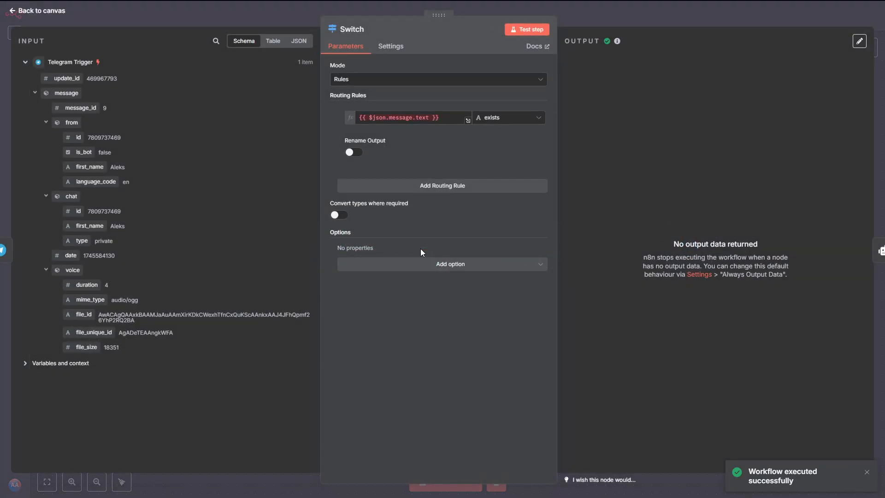
{"action": "mouse_move", "coordinate": [378, 240]}
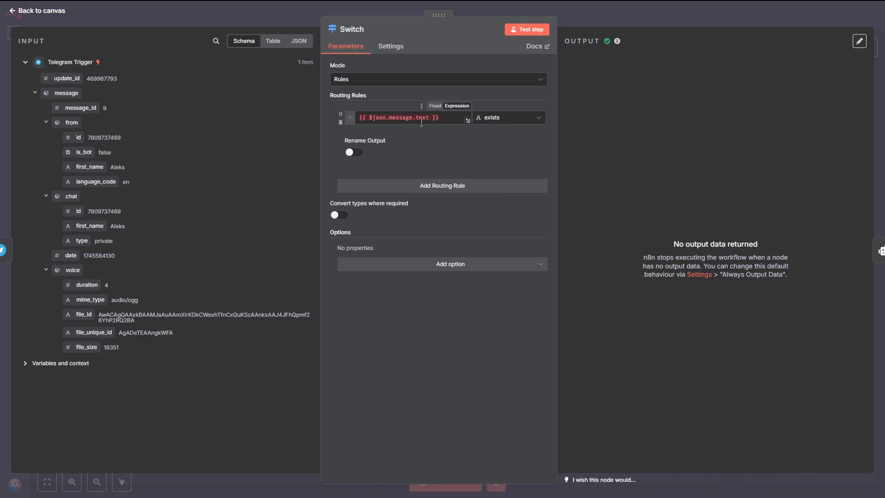
{"action": "mouse_move", "coordinate": [399, 176]}
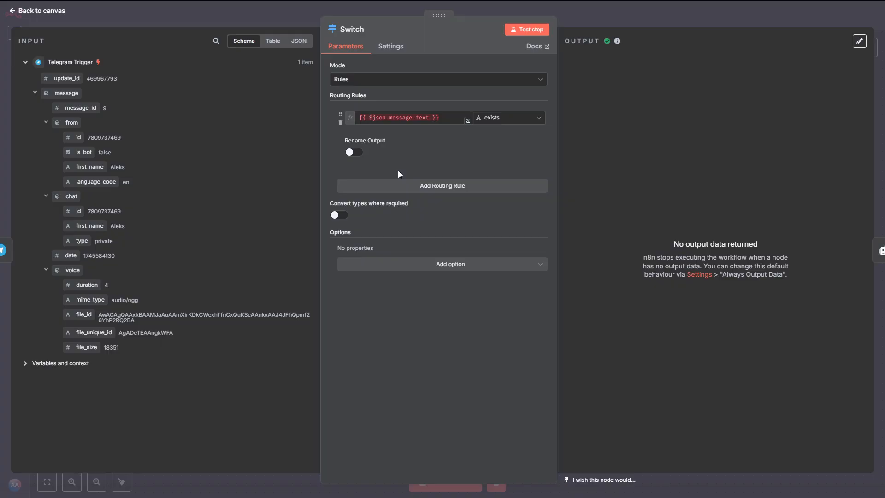
{"action": "left_click", "coordinate": [442, 185]}
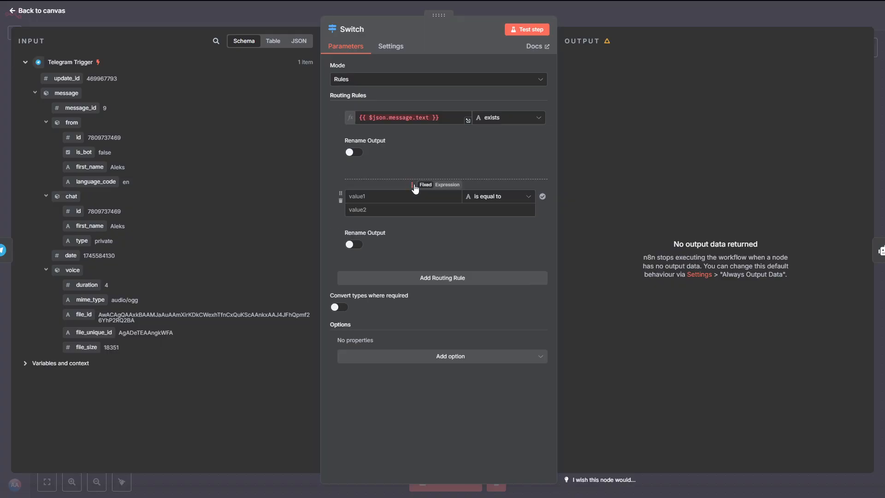
{"action": "mouse_move", "coordinate": [79, 314]}
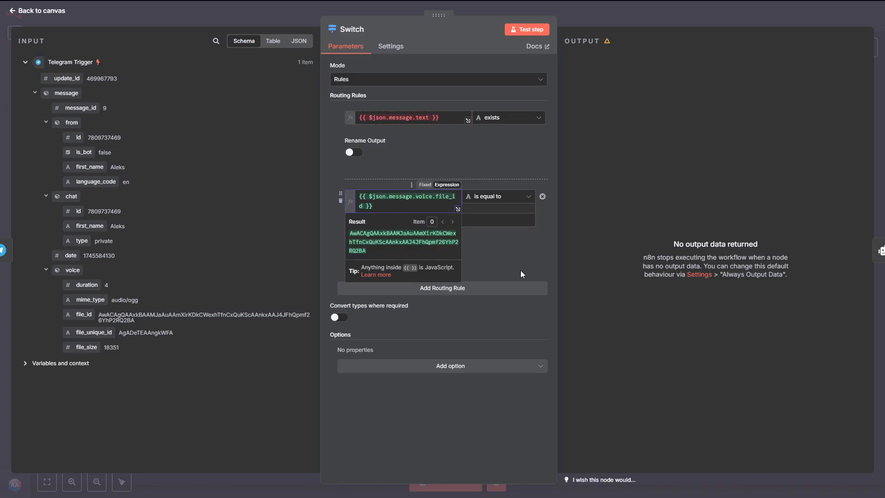
{"action": "mouse_move", "coordinate": [508, 201]}
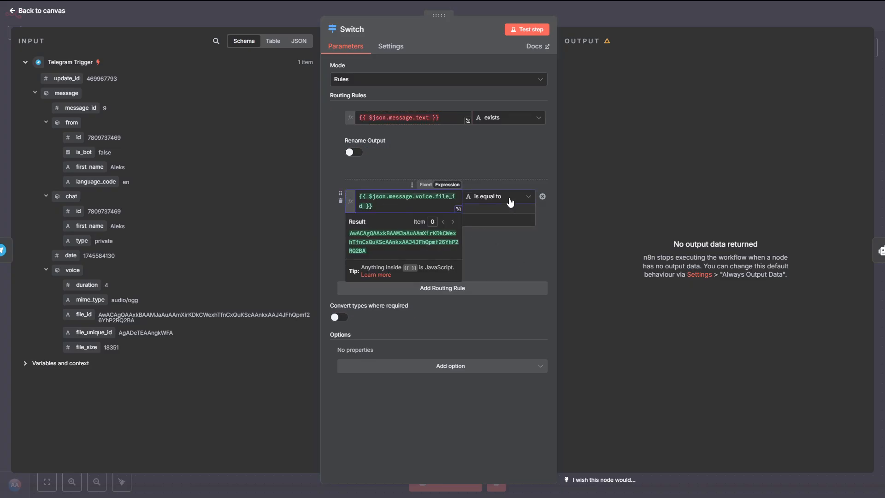
{"action": "left_click", "coordinate": [495, 195]}
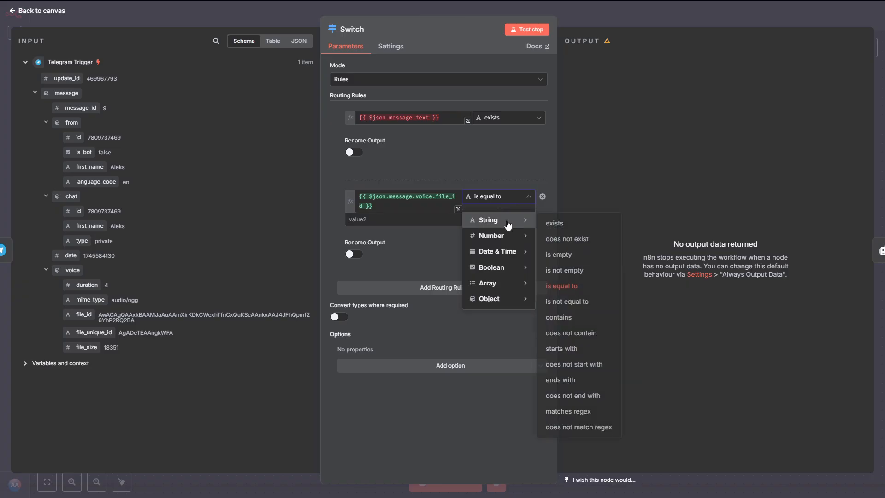
{"action": "left_click", "coordinate": [554, 223]}
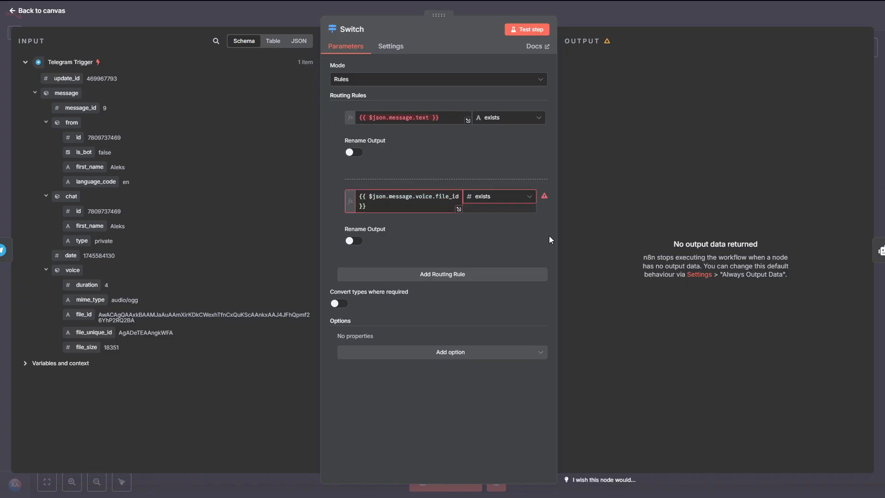
{"action": "left_click", "coordinate": [498, 196]}
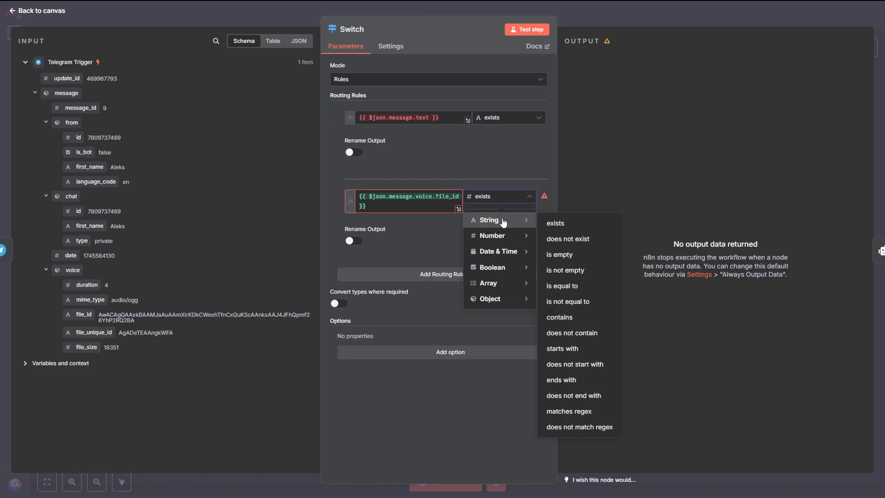
{"action": "left_click", "coordinate": [555, 222]}
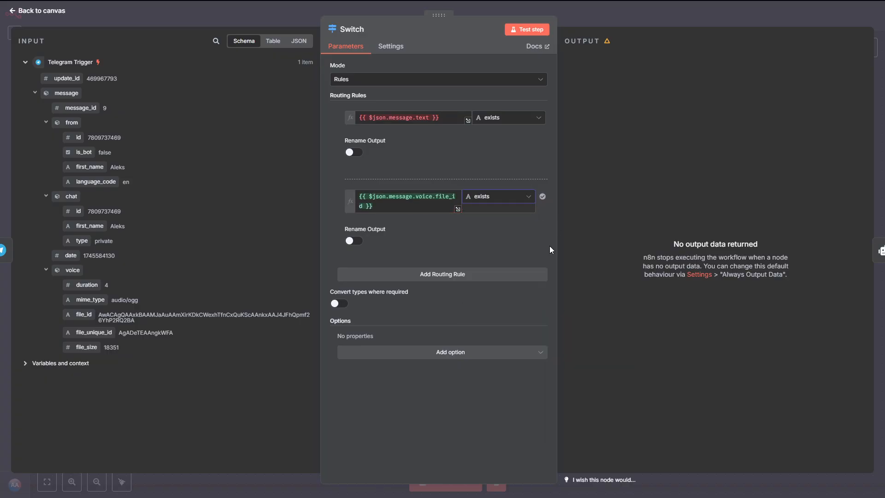
{"action": "left_click", "coordinate": [526, 30]}
{"action": "type", "text": "t"}
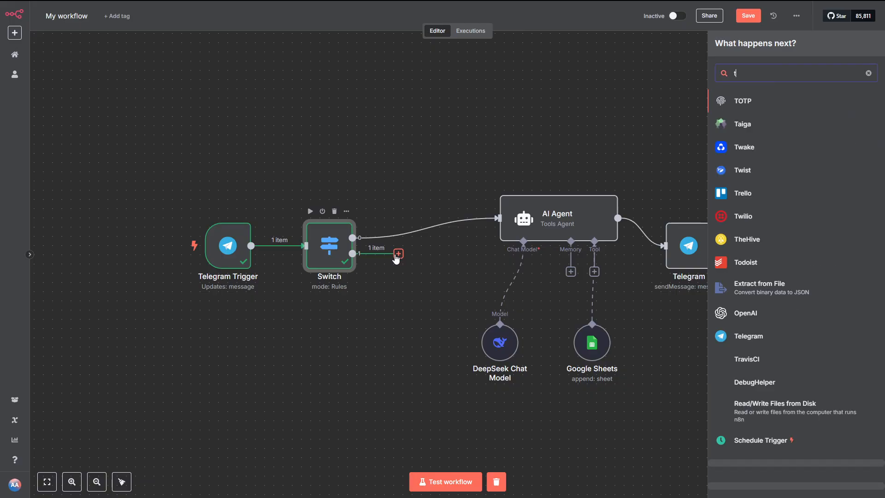
- Add a Telegram 'Get a file' node with File ID {{ $json.message.voice.file_id }} and test it
{"action": "left_click", "coordinate": [748, 336]}
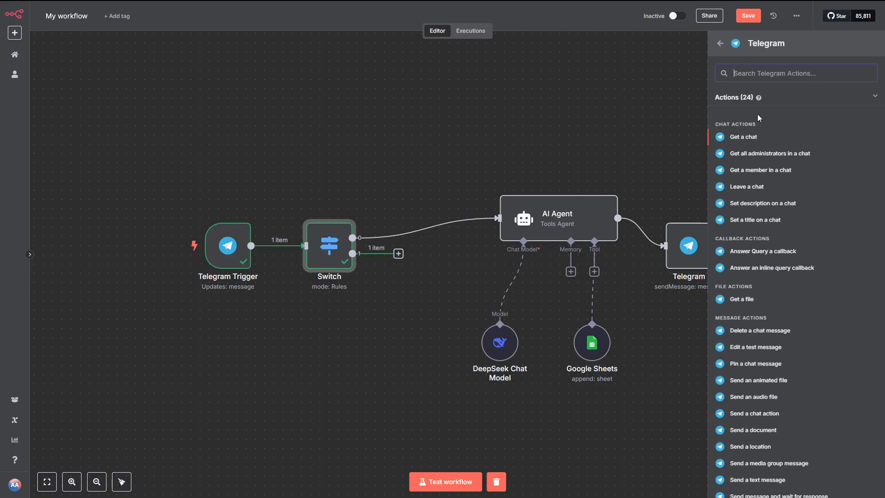
{"action": "left_click", "coordinate": [742, 298]}
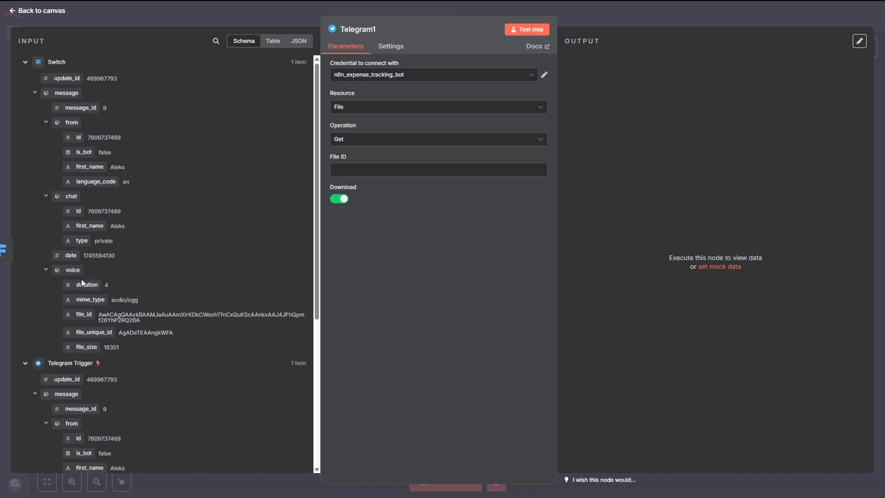
{"action": "left_click", "coordinate": [438, 169]}
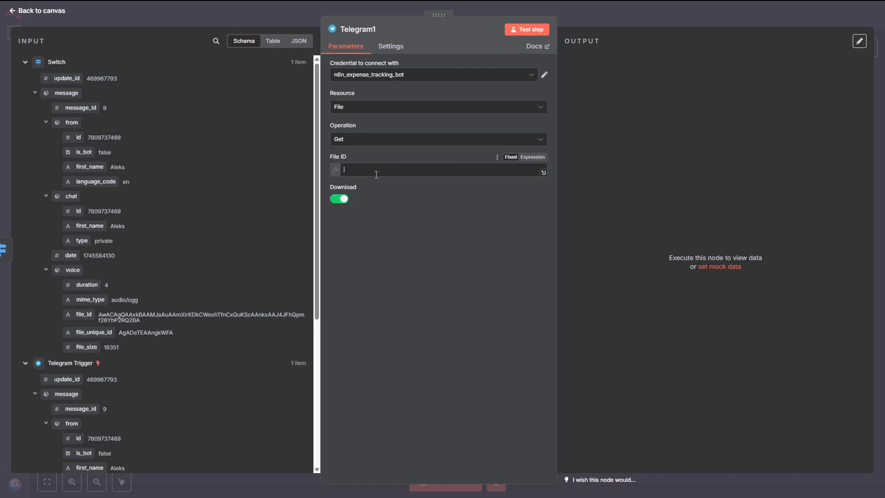
{"action": "type", "text": "{{ $json.message.voice.file_id }}"}
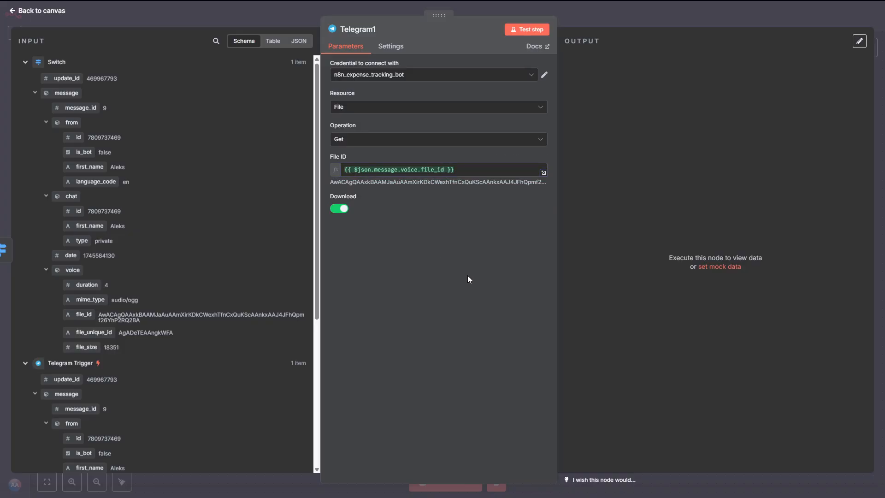
{"action": "left_click", "coordinate": [526, 29]}
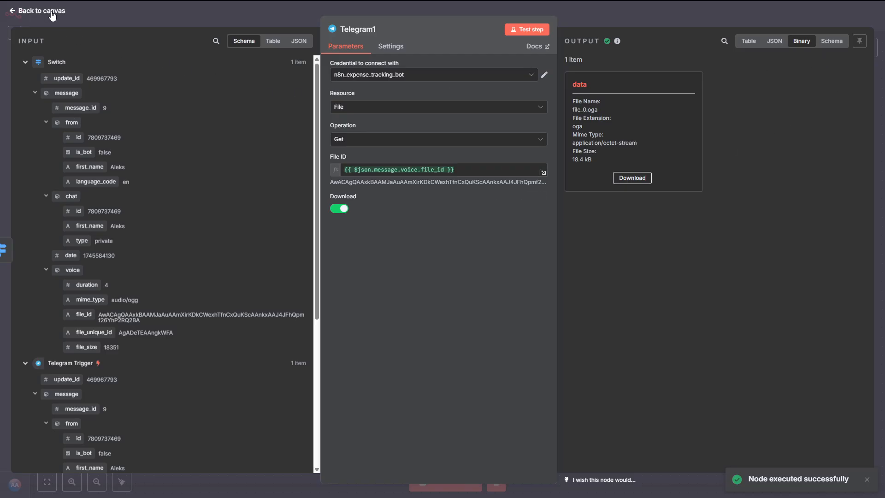
{"action": "left_click", "coordinate": [39, 10]}
{"action": "type", "text": "op"}
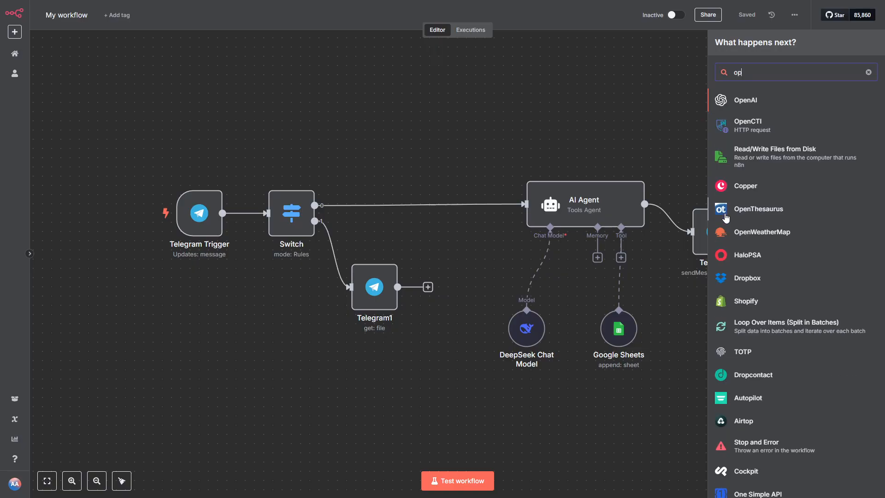
- Add an OpenAI 'Transcribe a recording' node after Telegram1 with a new API-key credential
{"action": "left_click", "coordinate": [745, 100]}
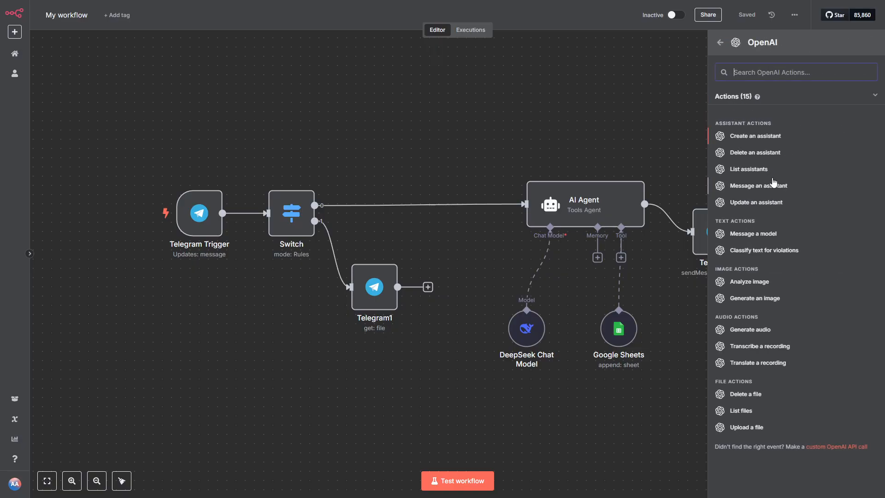
{"action": "left_click", "coordinate": [760, 346]}
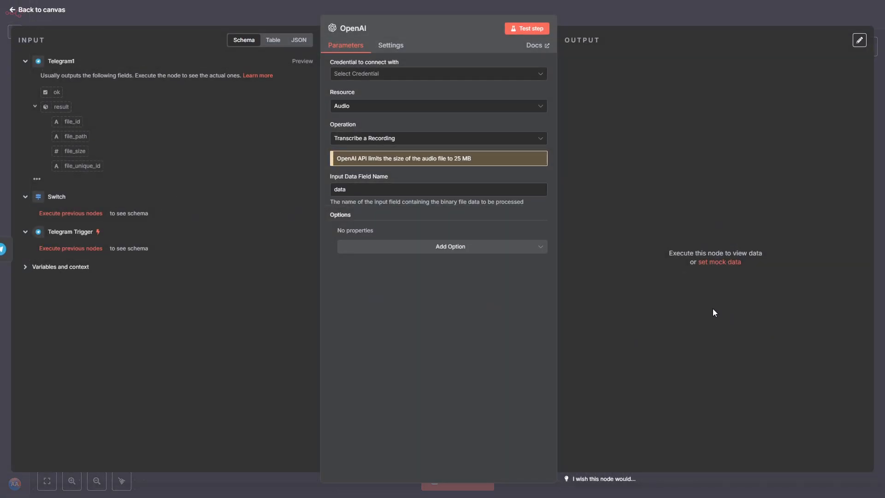
{"action": "left_click", "coordinate": [434, 73]}
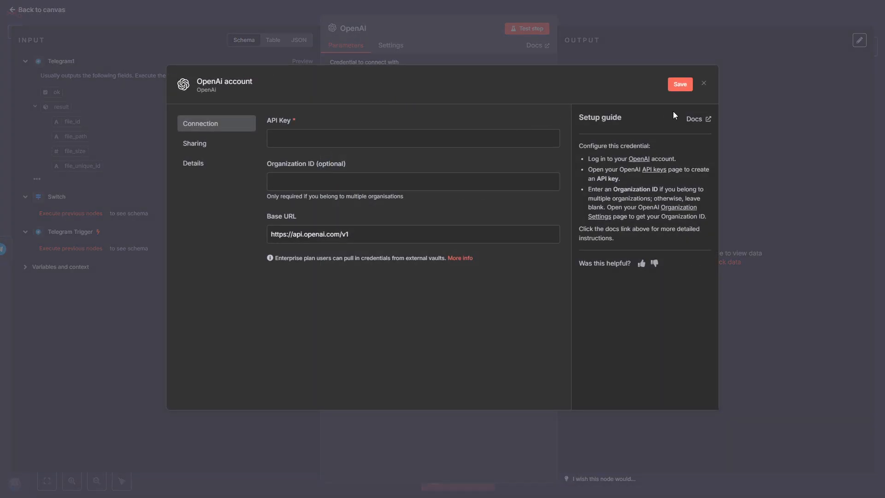
{"action": "left_click", "coordinate": [697, 119]}
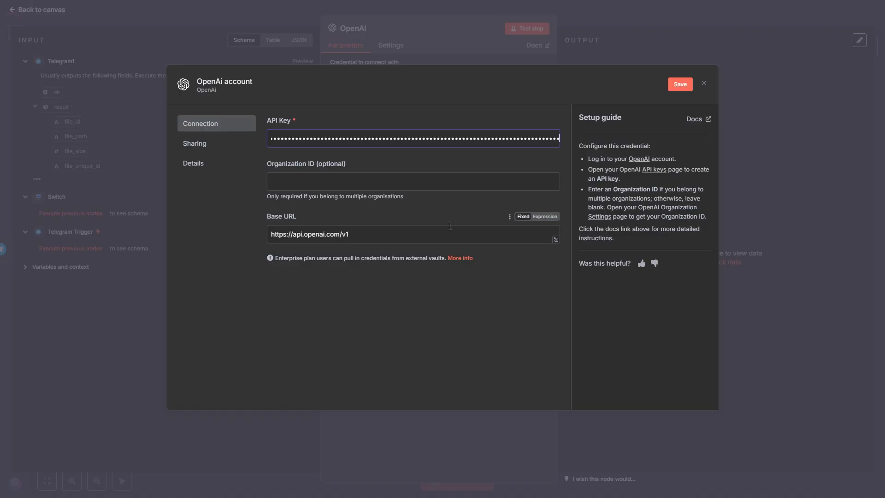
{"action": "left_click", "coordinate": [680, 84]}
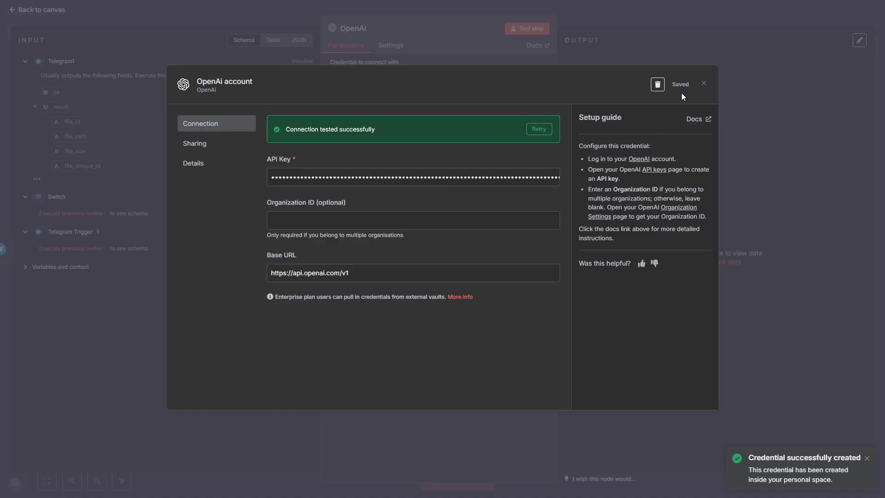
{"action": "left_click", "coordinate": [703, 84]}
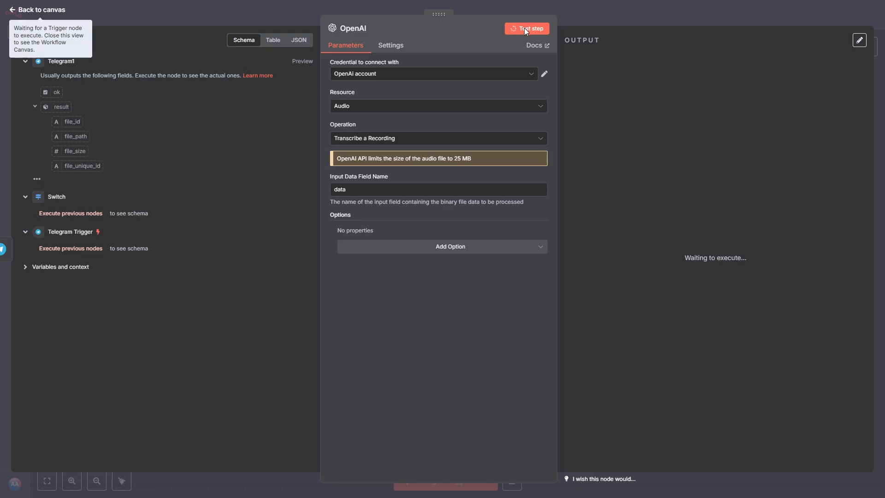
- Test the OpenAI node and check its output: 'Yesterday I spent $10 on drinks.'
{"action": "left_click", "coordinate": [36, 10]}
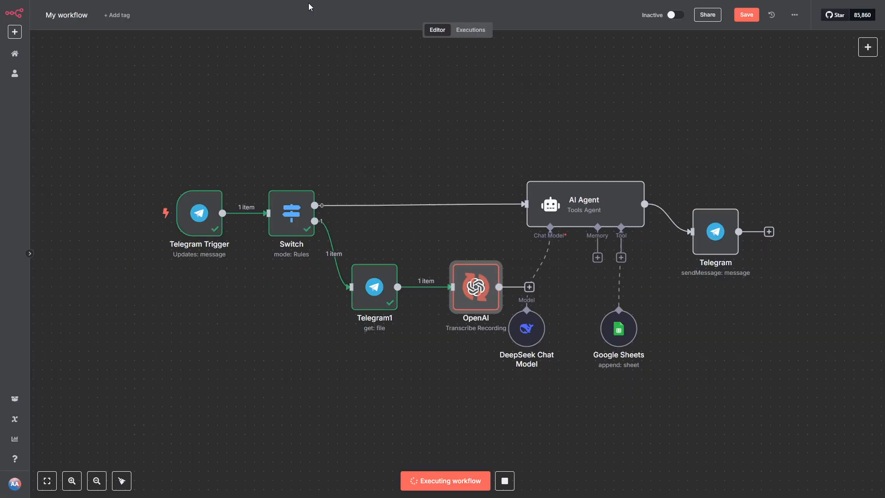
{"action": "double_click", "coordinate": [475, 286]}
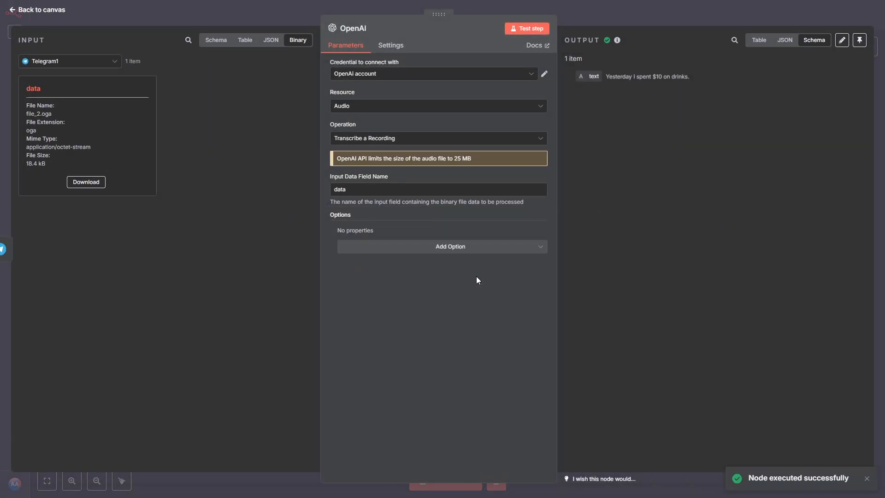
{"action": "mouse_move", "coordinate": [671, 76]}
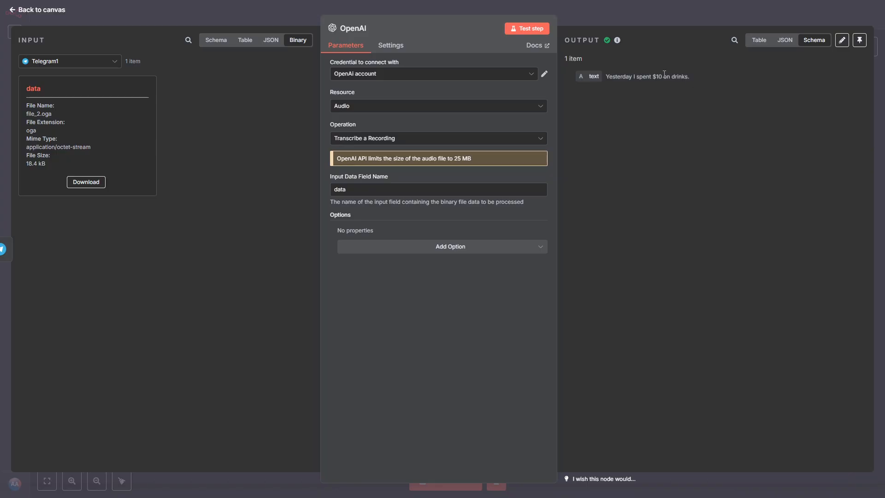
{"action": "mouse_move", "coordinate": [445, 37]}
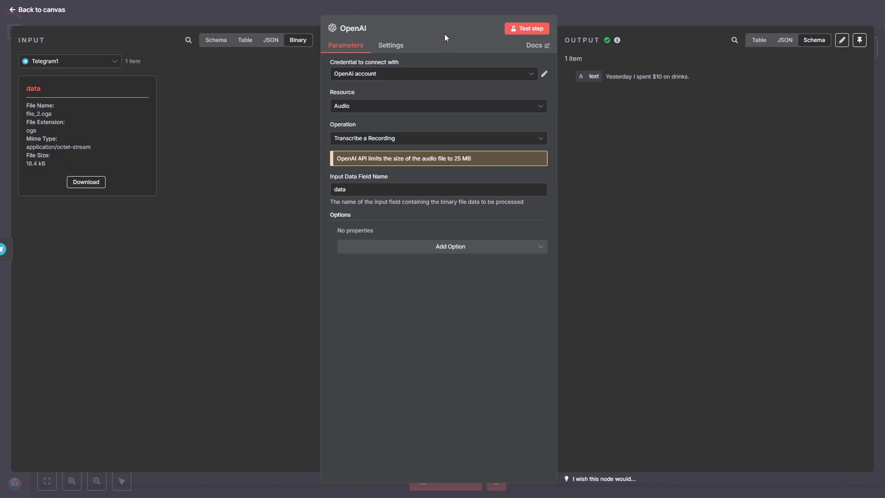
{"action": "left_click", "coordinate": [36, 9]}
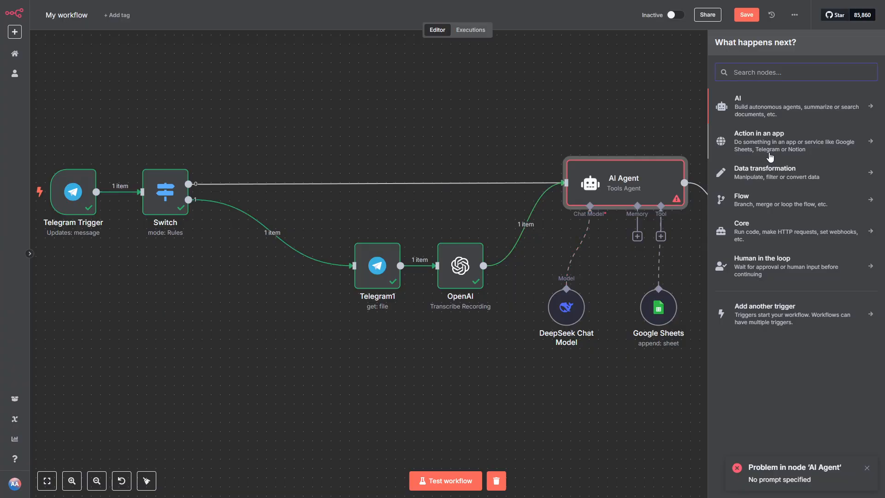
- Add an Edit Fields (Set) node setting message.text to {{ $json.text }} and test it
{"action": "left_click", "coordinate": [764, 168]}
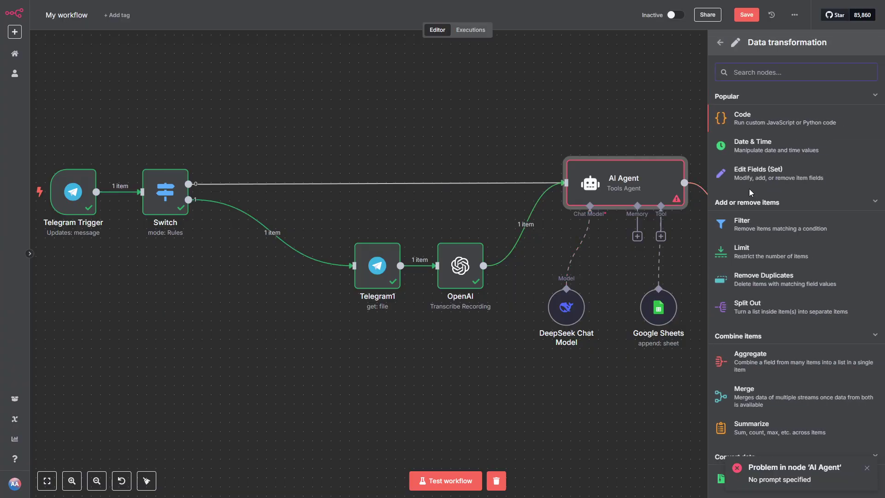
{"action": "left_click", "coordinate": [757, 173]}
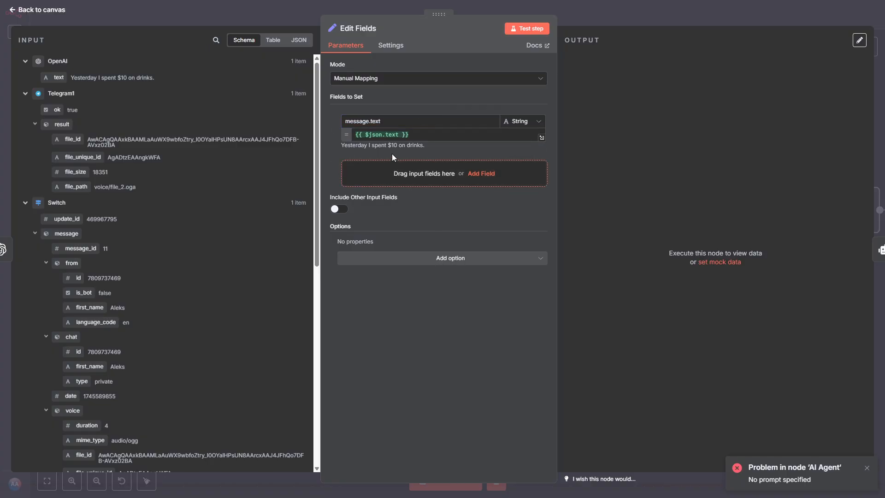
{"action": "mouse_move", "coordinate": [537, 28]}
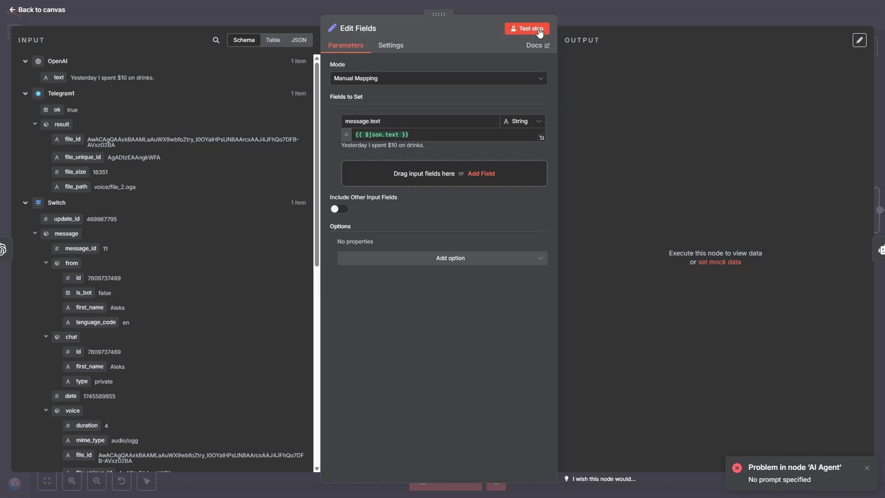
{"action": "left_click", "coordinate": [526, 28]}
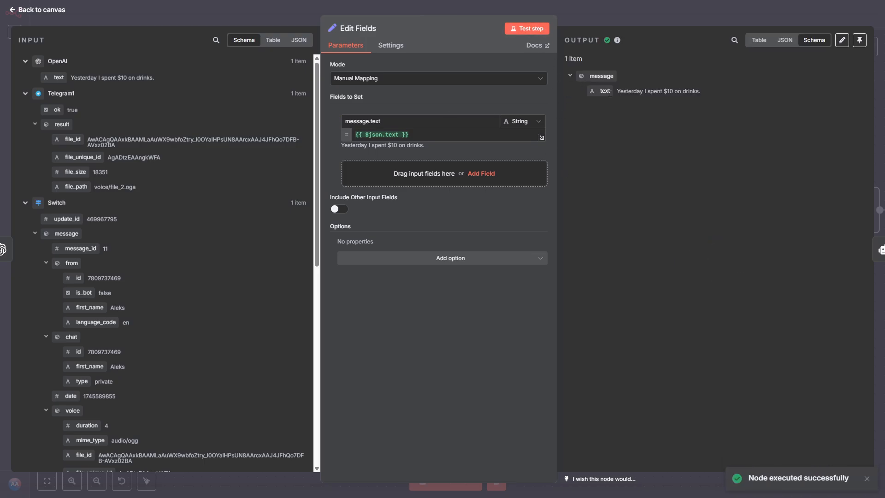
{"action": "left_click", "coordinate": [37, 10]}
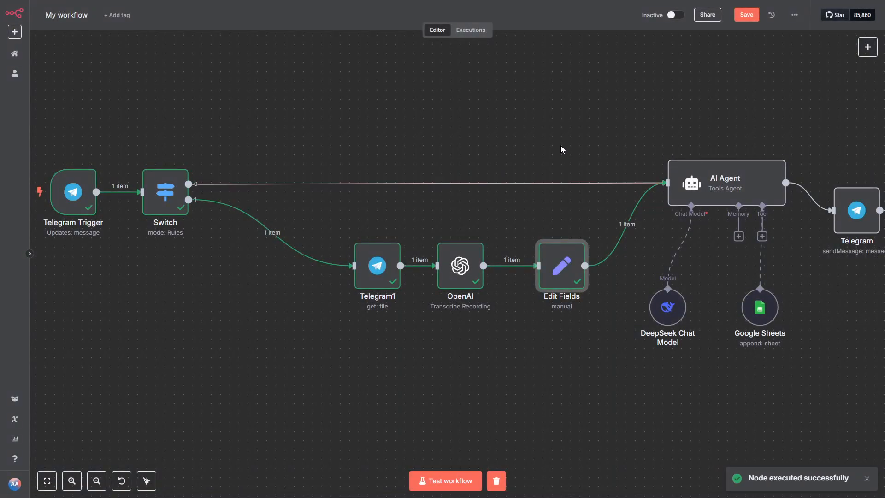
{"action": "left_click", "coordinate": [445, 481]}
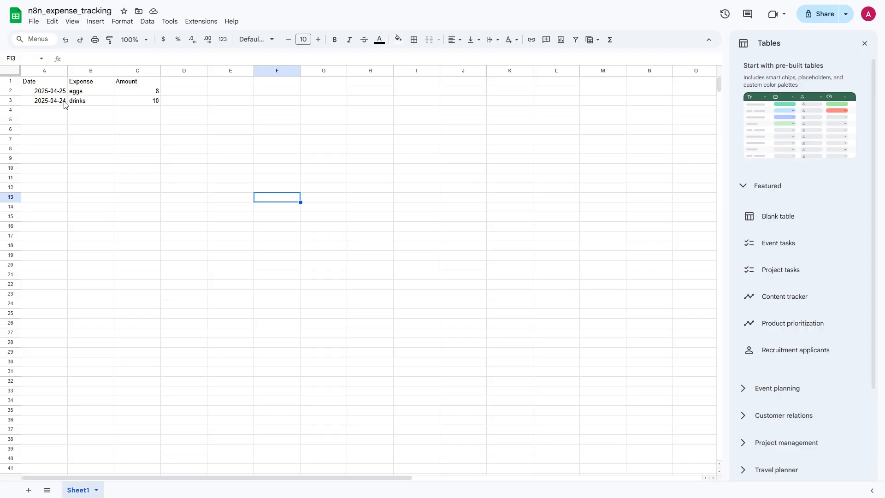
{"action": "mouse_move", "coordinate": [136, 105]}
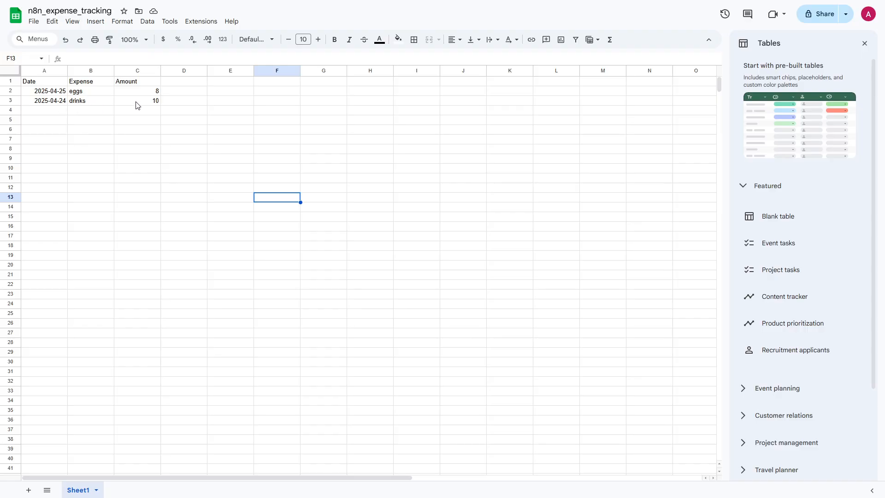